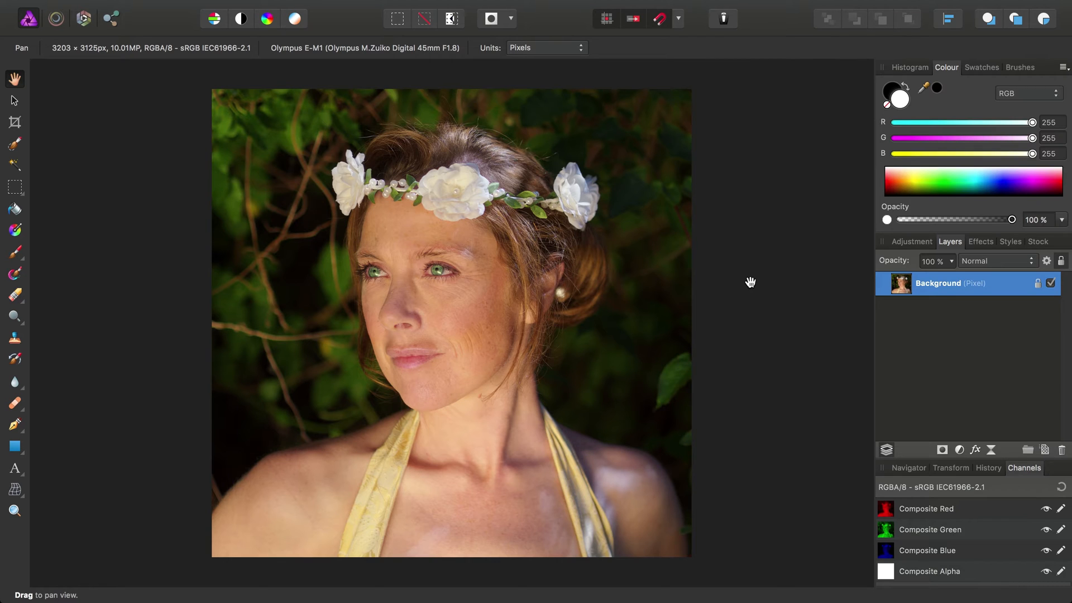
mouse_move(441, 286)
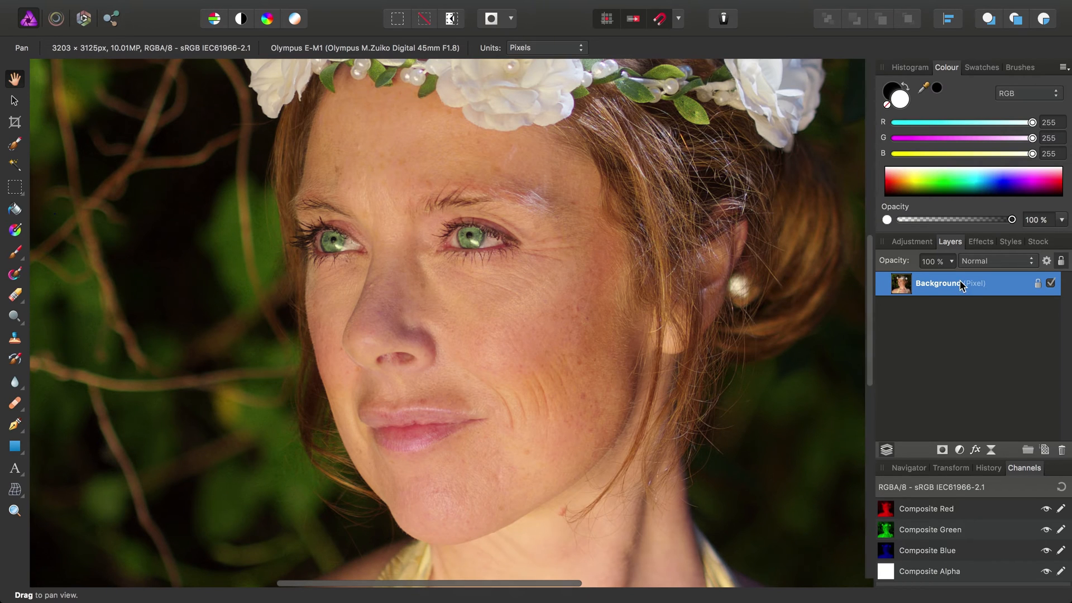
mouse_move(992, 294)
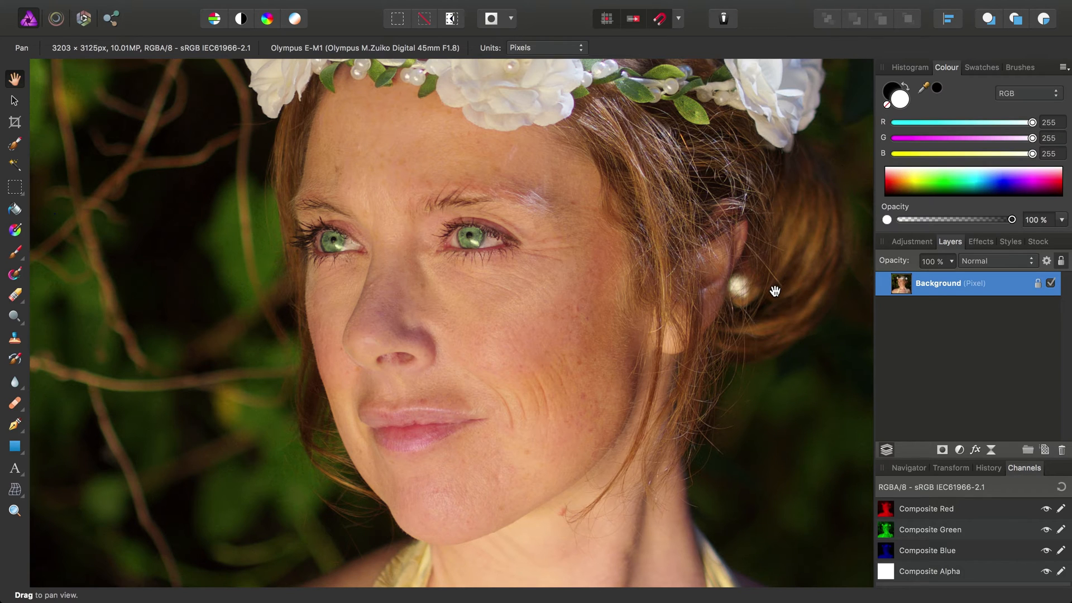
mouse_move(434, 7)
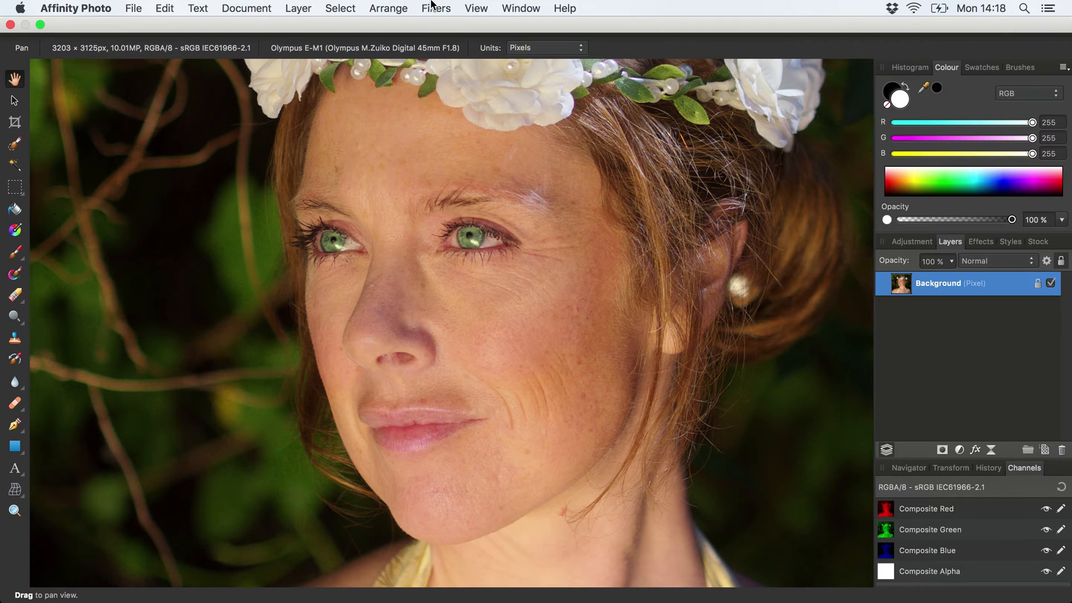
Launch the Frequency Separation filter to preview high and low detail halves at ~2 px radius
click(435, 8)
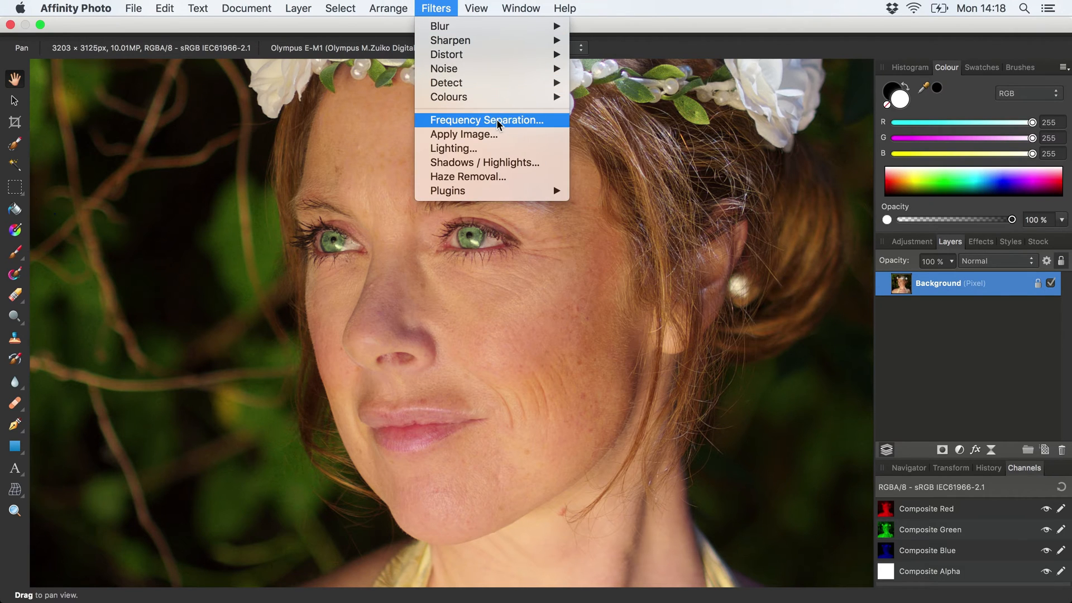
click(486, 120)
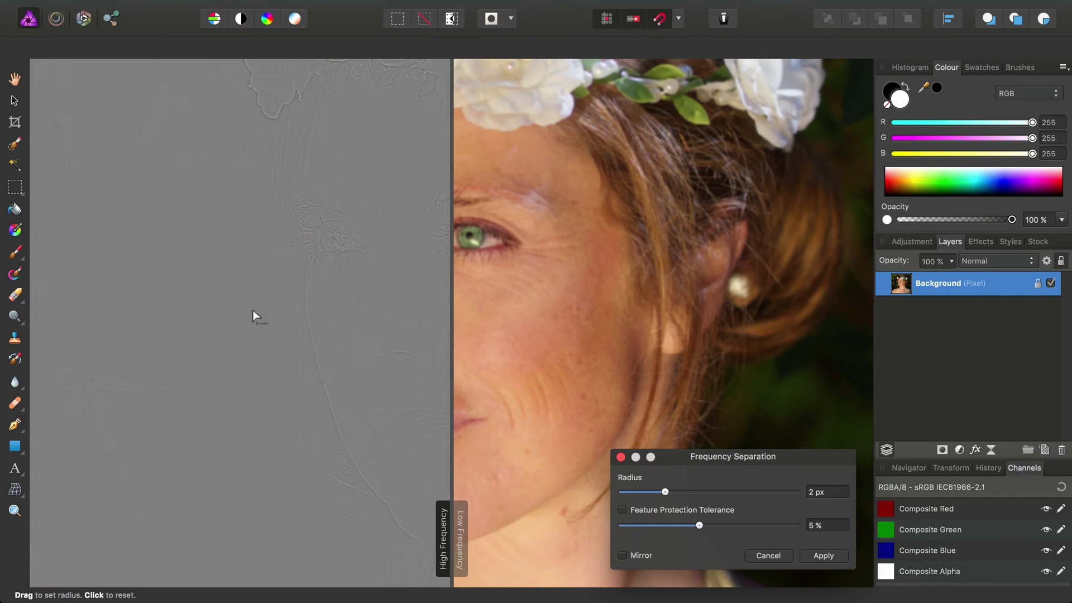
mouse_move(343, 424)
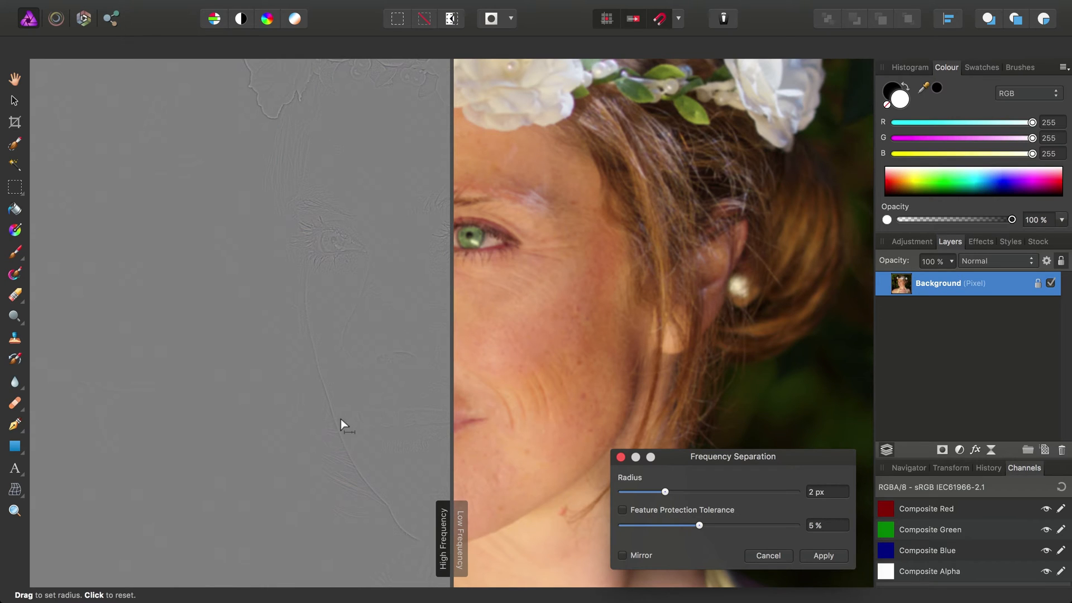
mouse_move(976, 295)
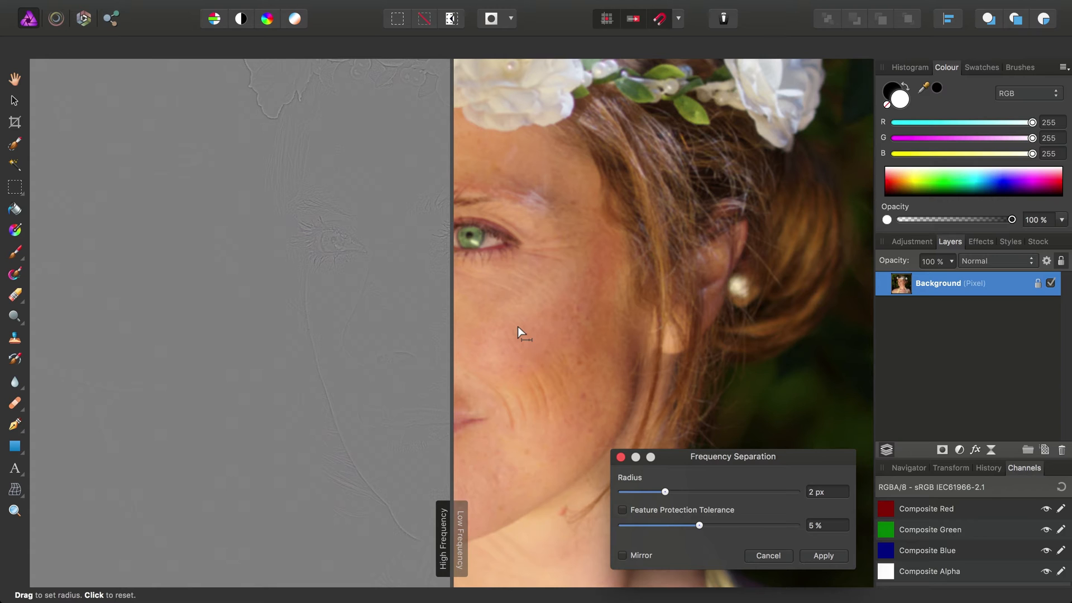
mouse_move(387, 413)
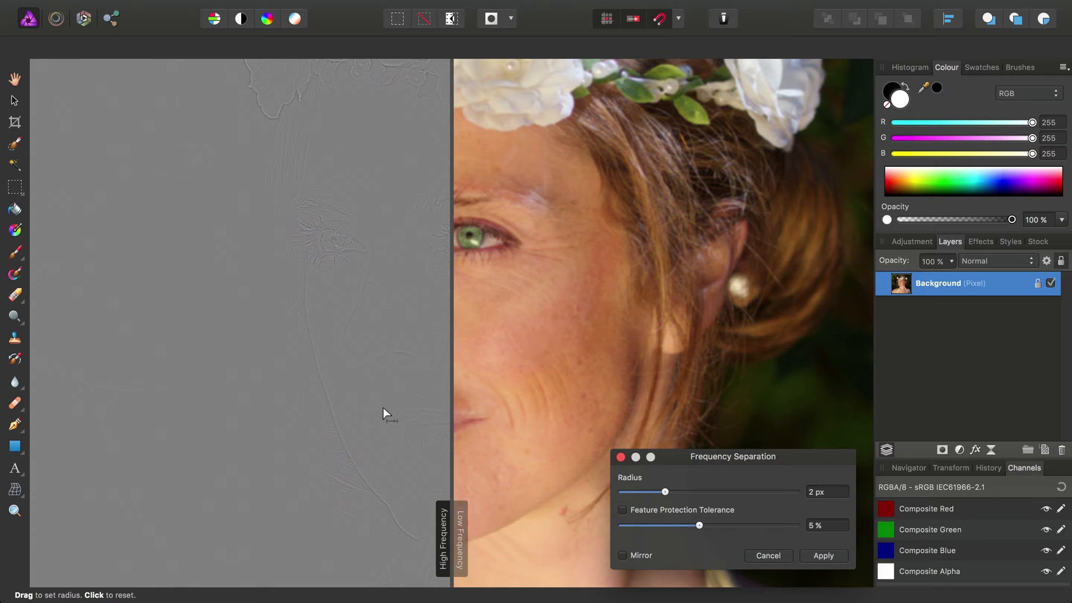
mouse_move(451, 285)
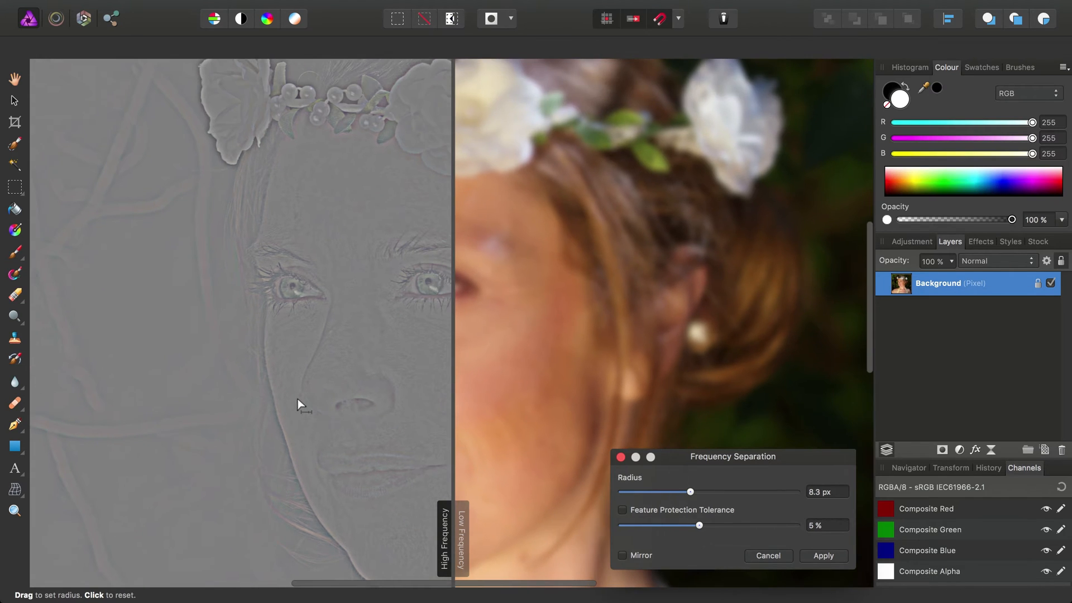
mouse_move(339, 328)
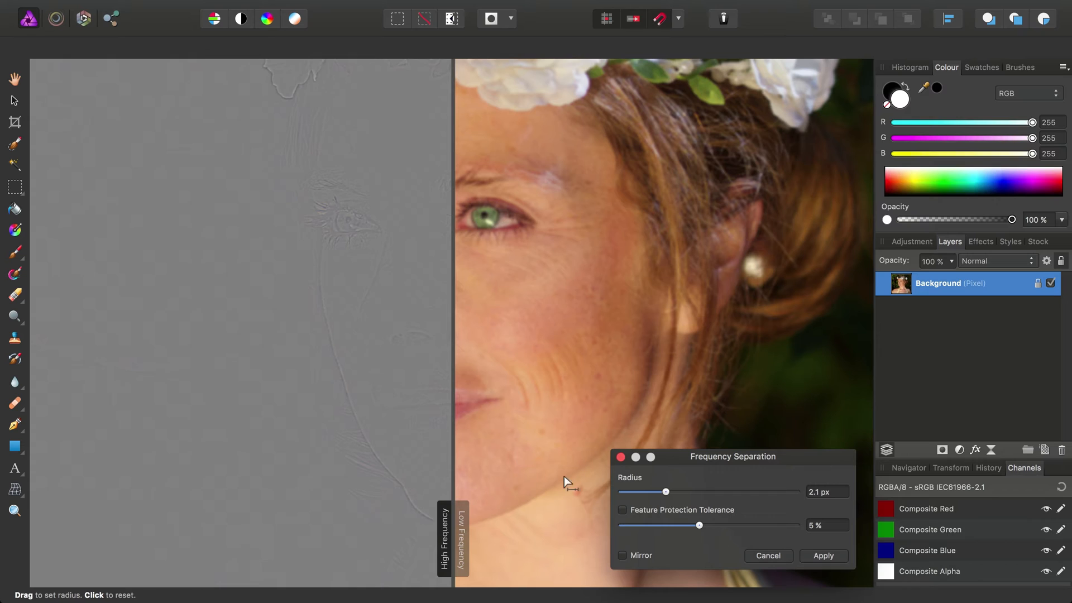
Apply the separation, then hide High Frequency and select the Low Frequency layer
click(823, 555)
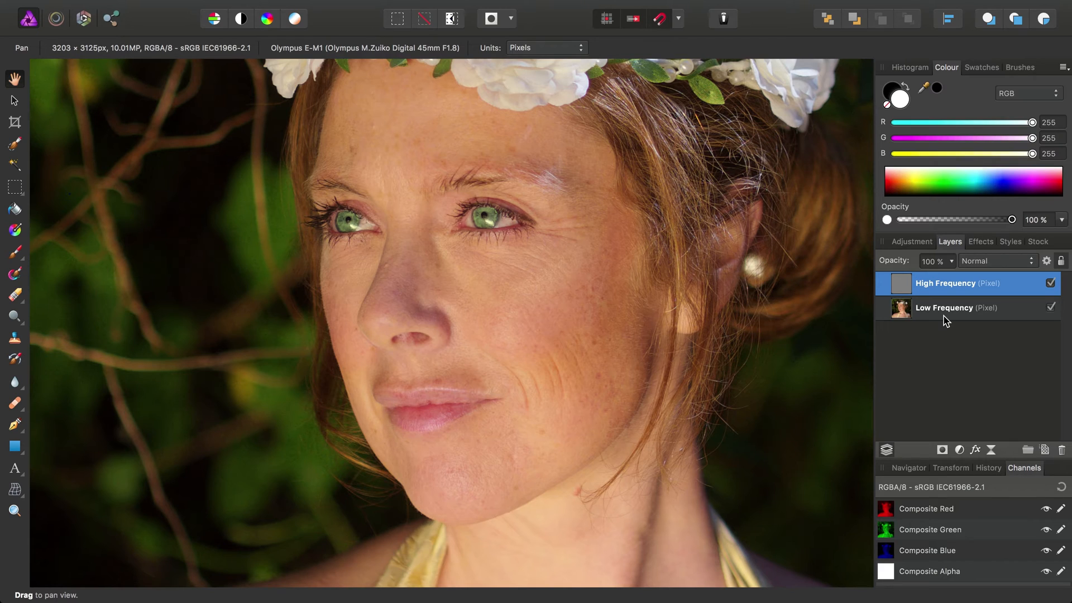
mouse_move(978, 326)
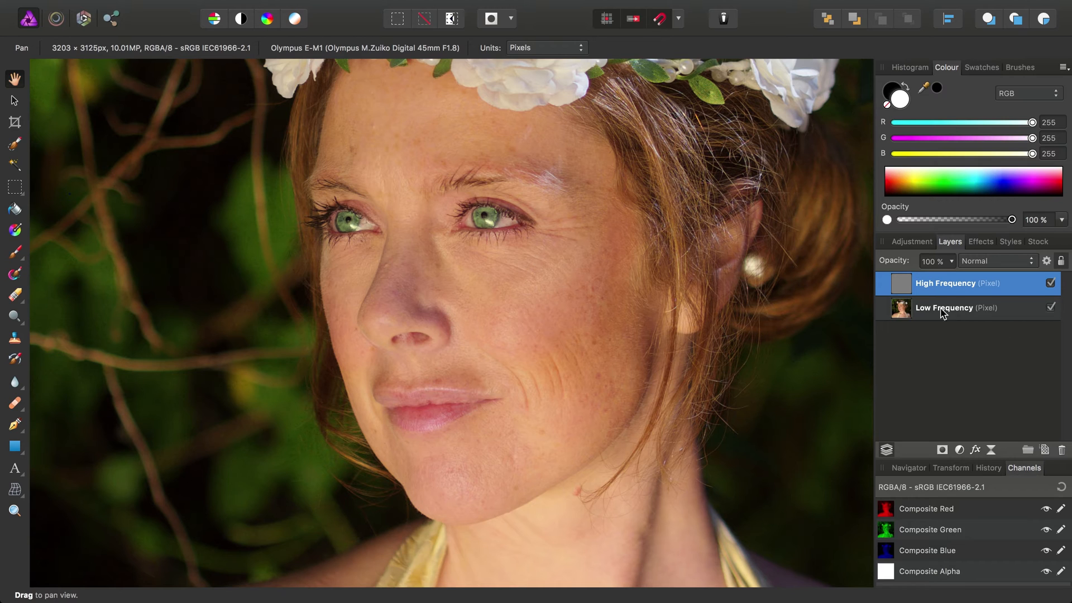
mouse_move(994, 294)
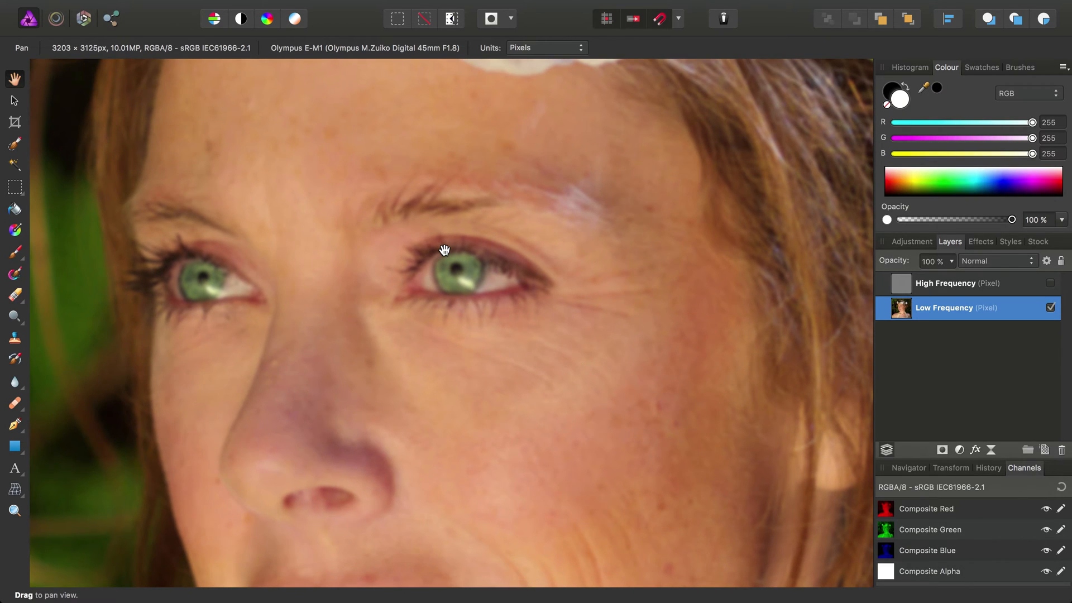
mouse_move(379, 362)
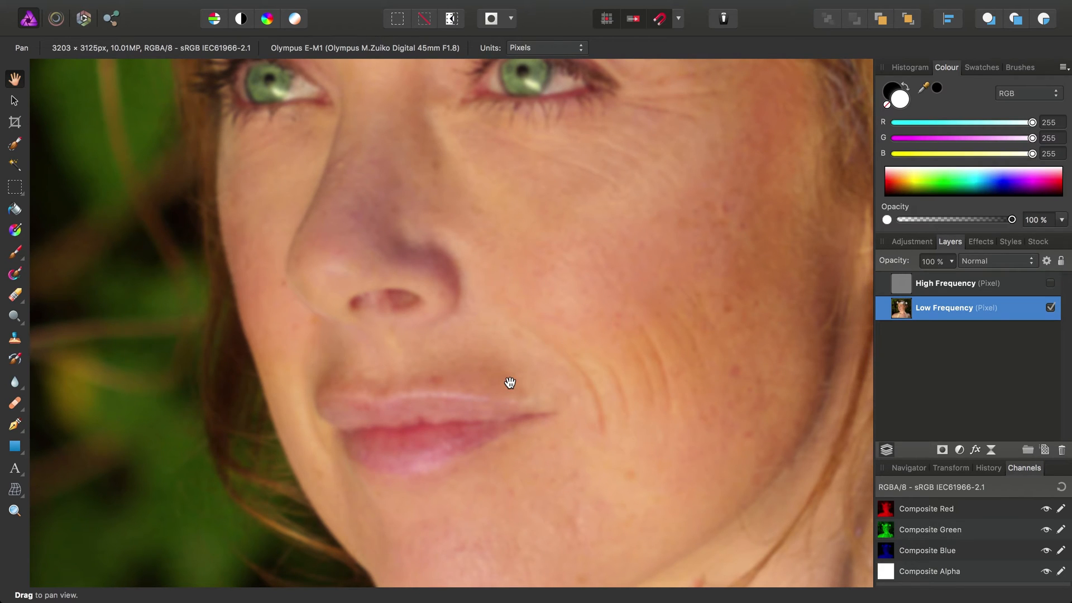
mouse_move(557, 310)
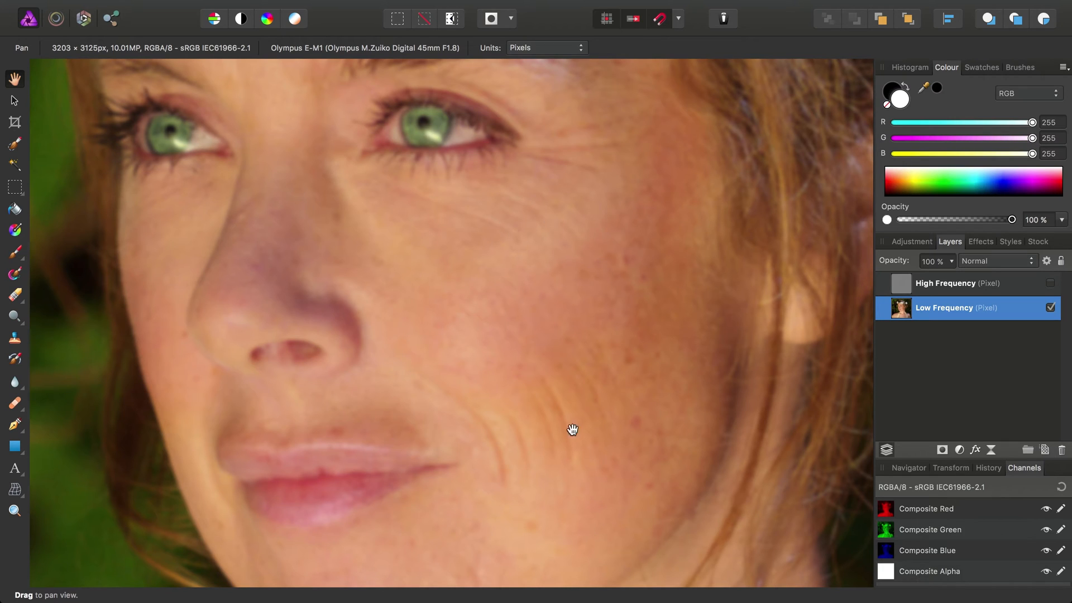
click(957, 282)
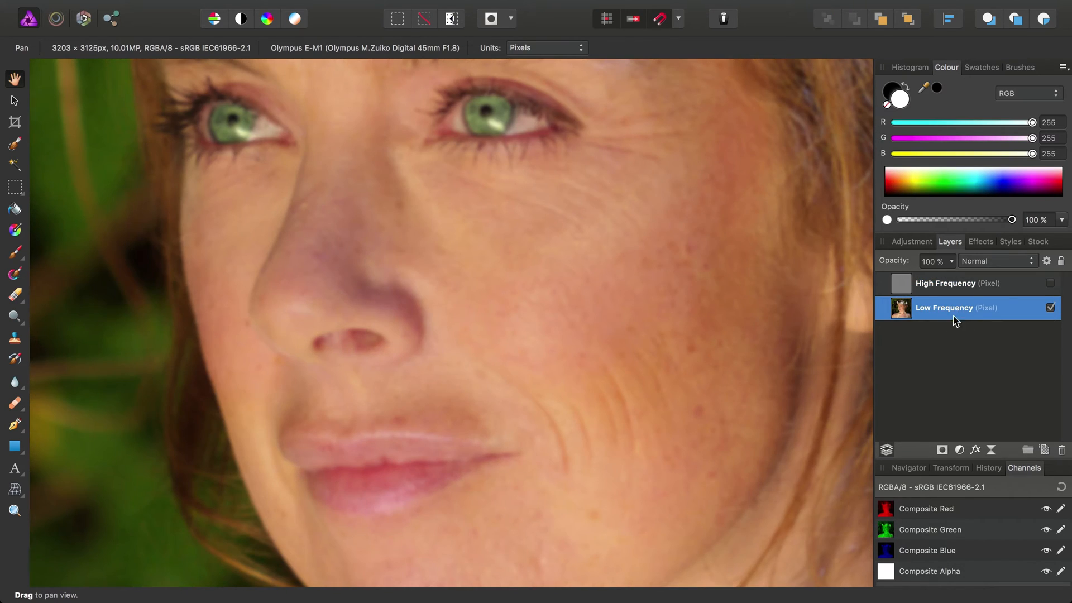
mouse_move(954, 308)
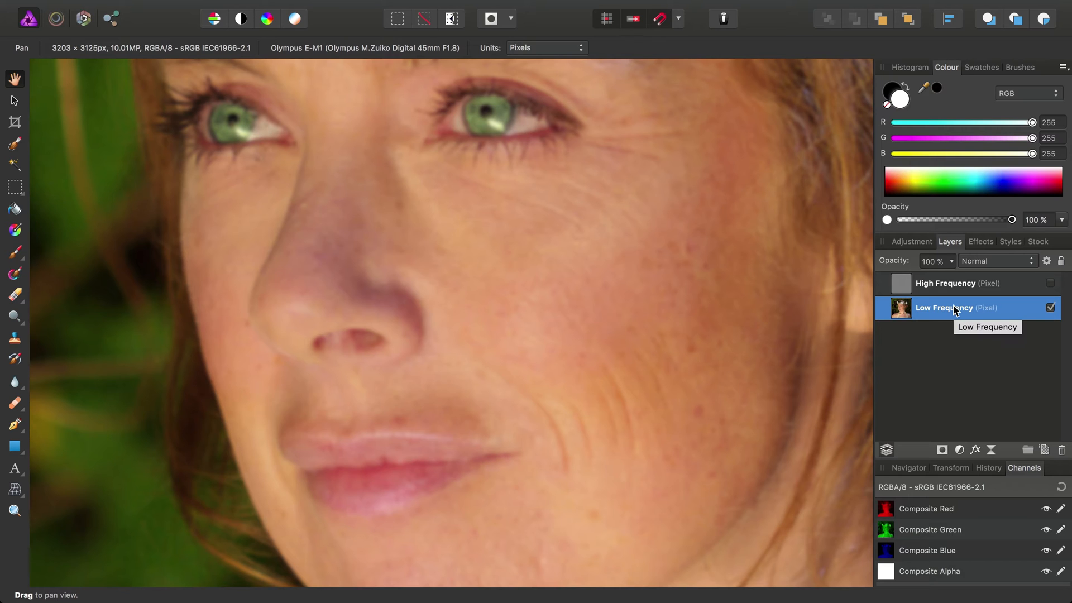
Set up the Healing Brush at 0% hardness, ~126 px wide, and sample a cheek source
click(13, 404)
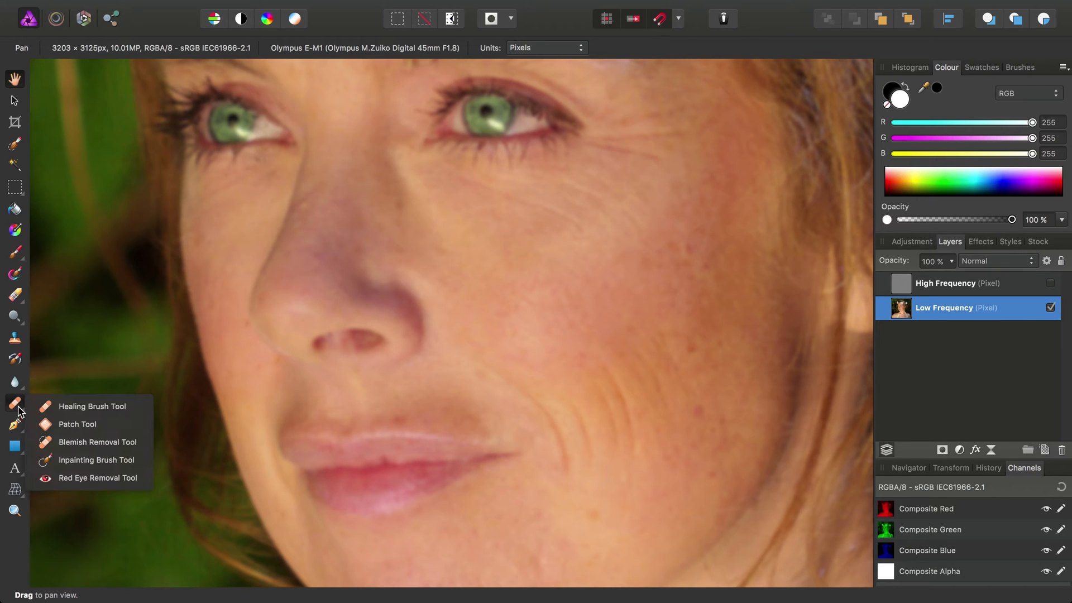
click(92, 407)
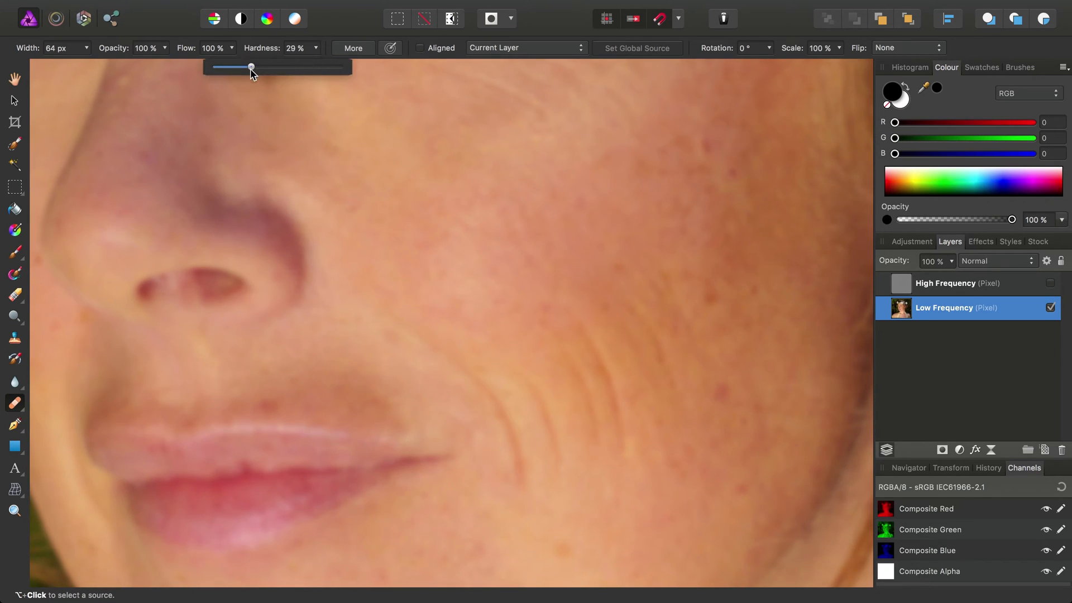
drag(251, 67, 210, 67)
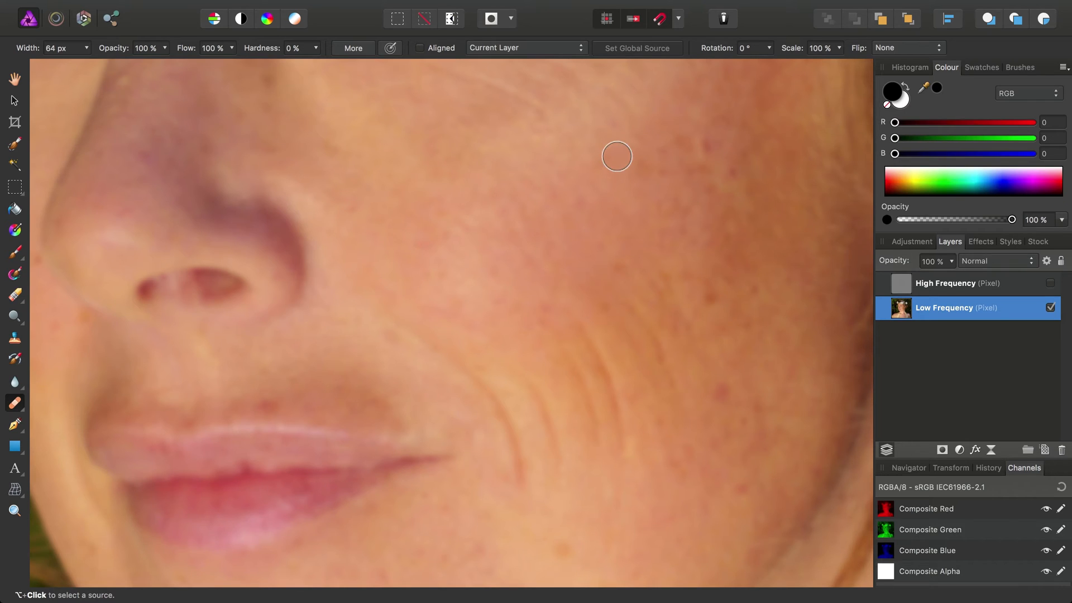
key(])
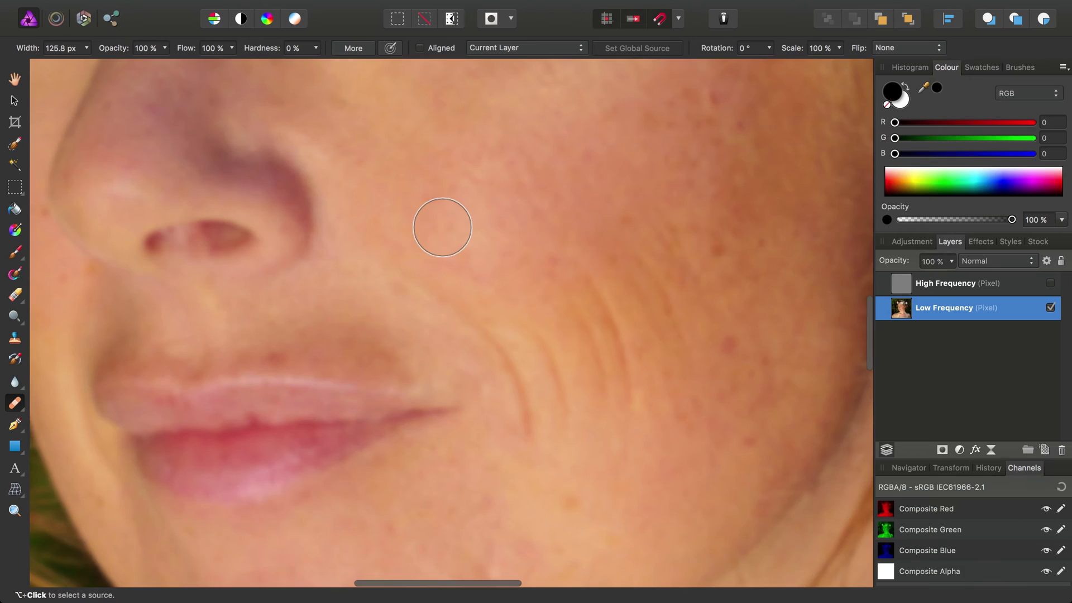
key(alt)
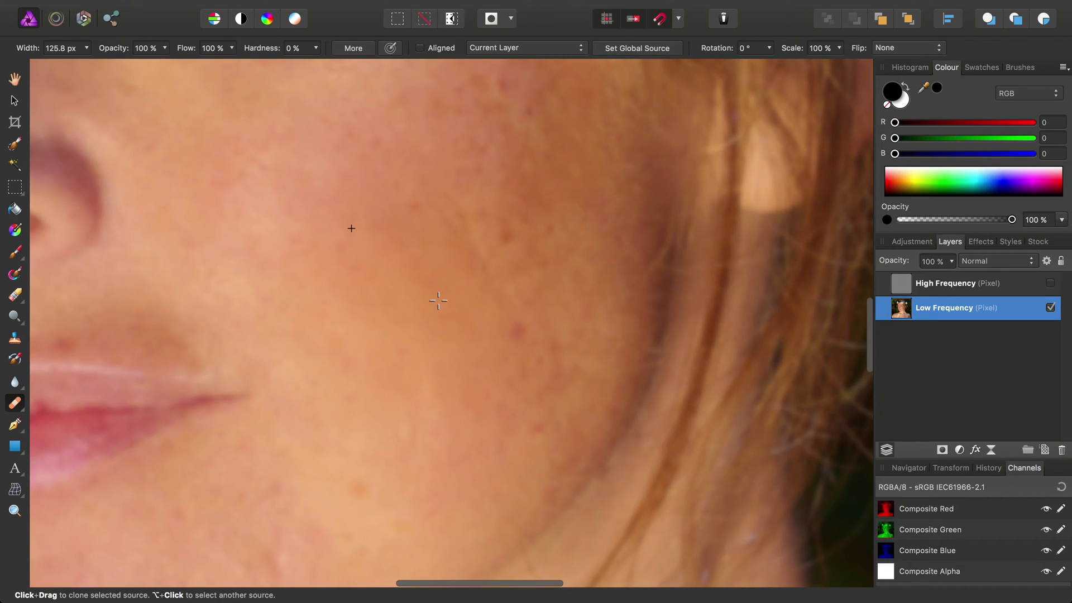
mouse_move(446, 266)
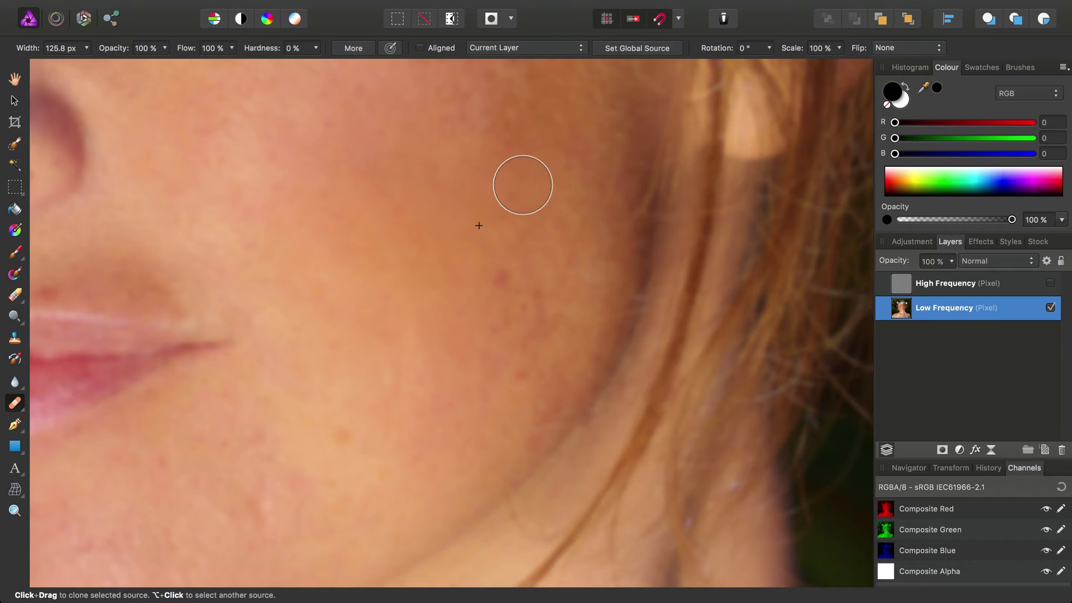
mouse_move(489, 347)
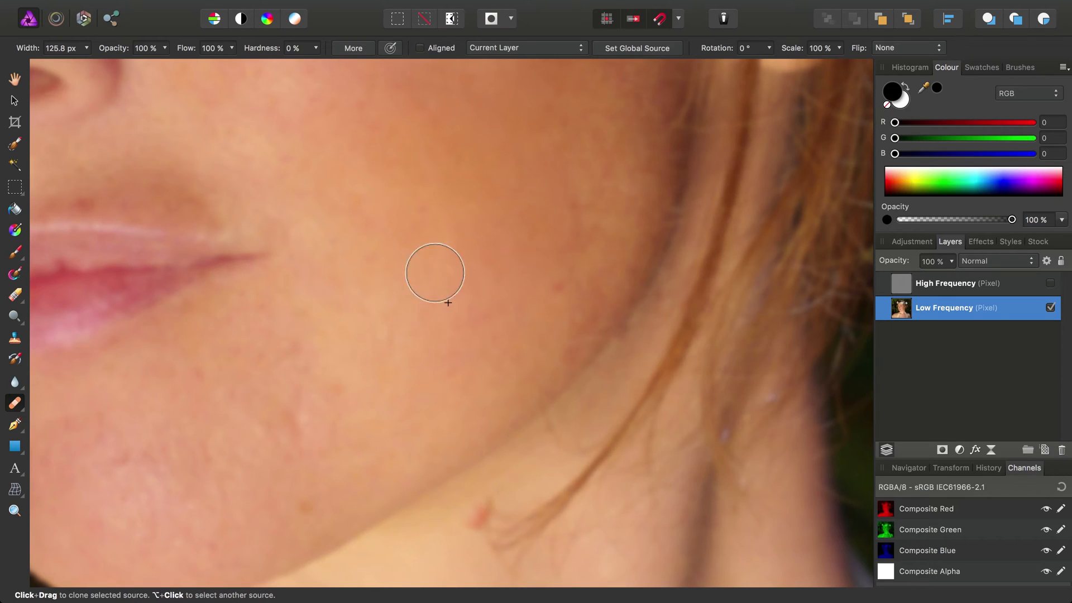
mouse_move(318, 314)
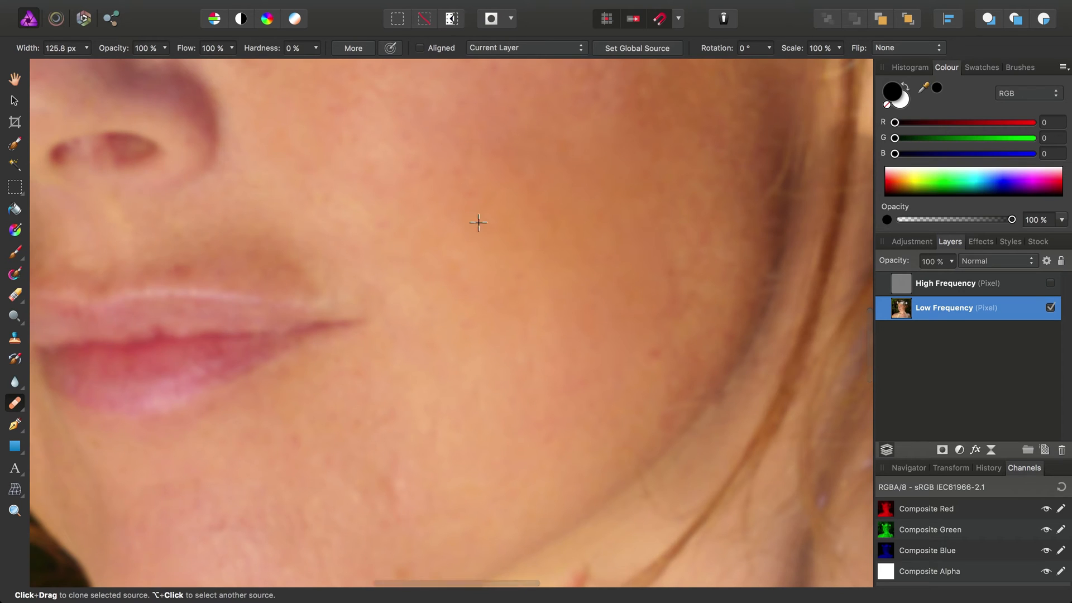
Heal uneven tones over the chin, jaw and neck from clean sampled skin
scroll(down, 3)
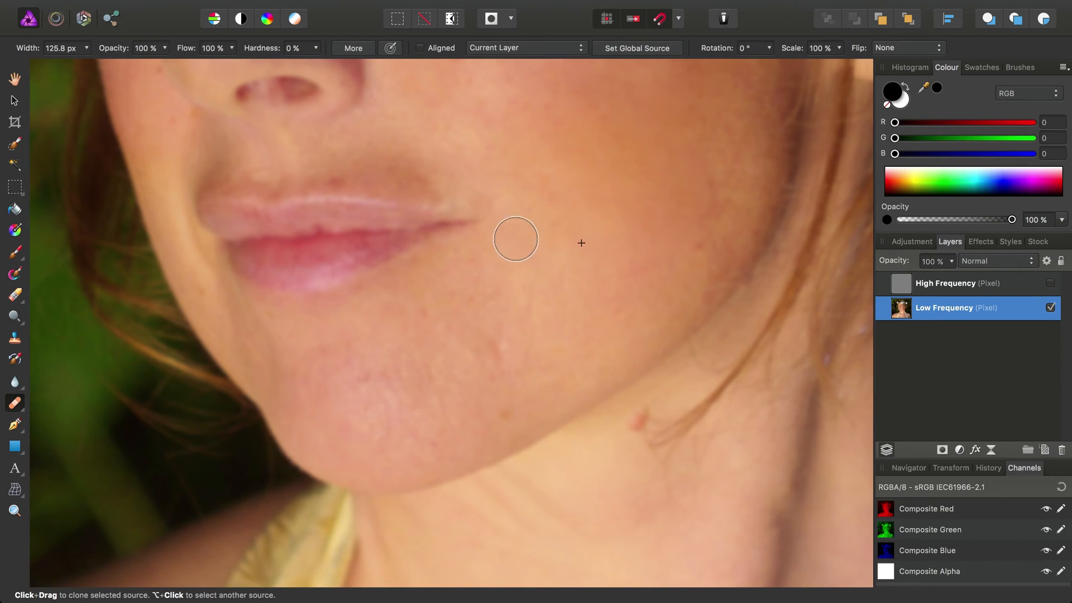
mouse_move(531, 278)
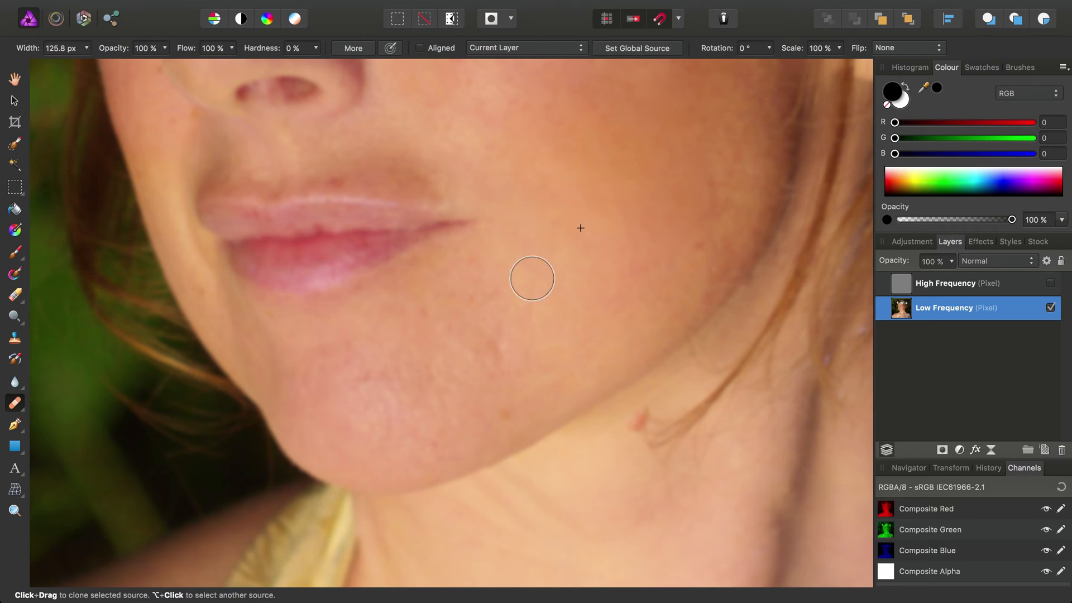
mouse_move(537, 274)
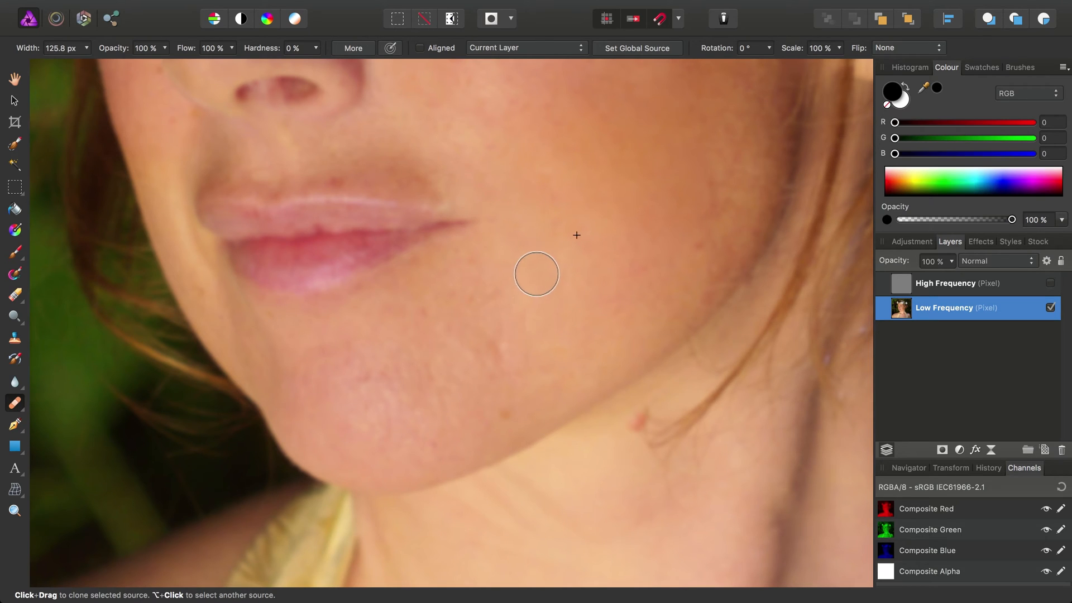
mouse_move(479, 298)
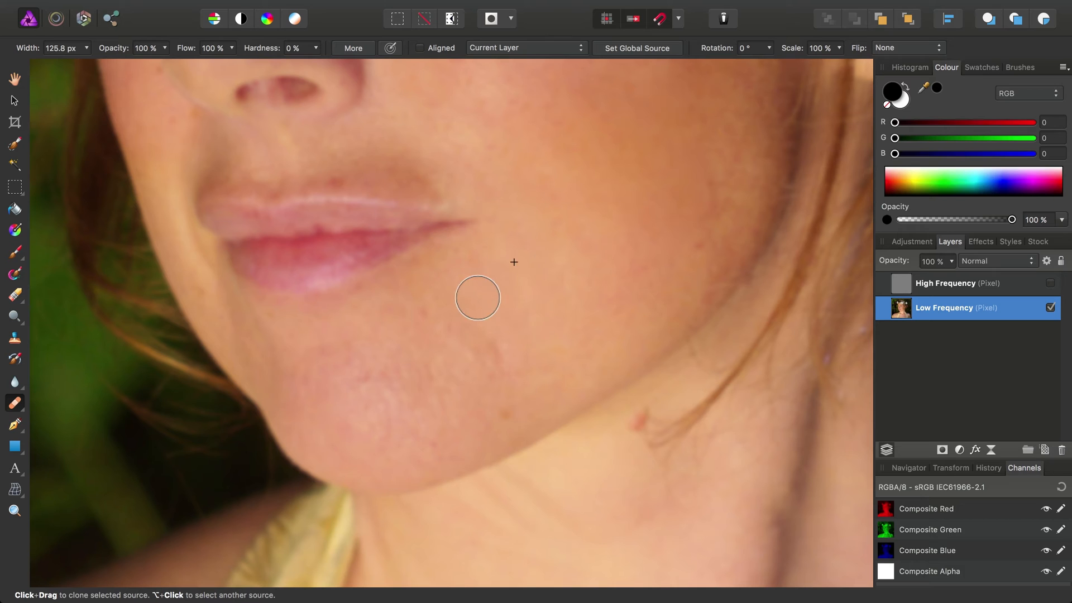
scroll(down, 3)
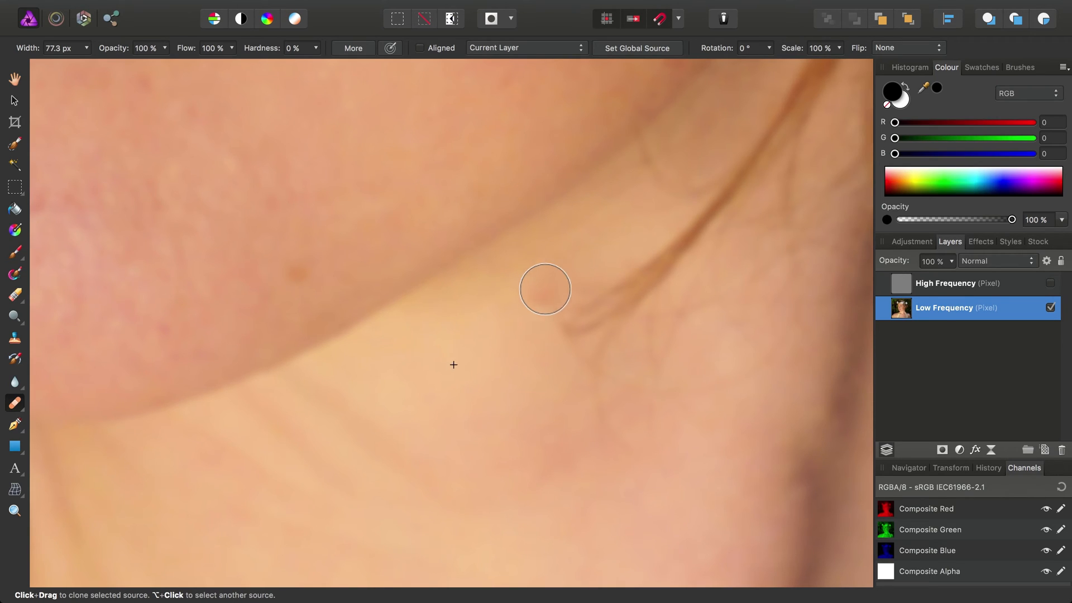
mouse_move(579, 276)
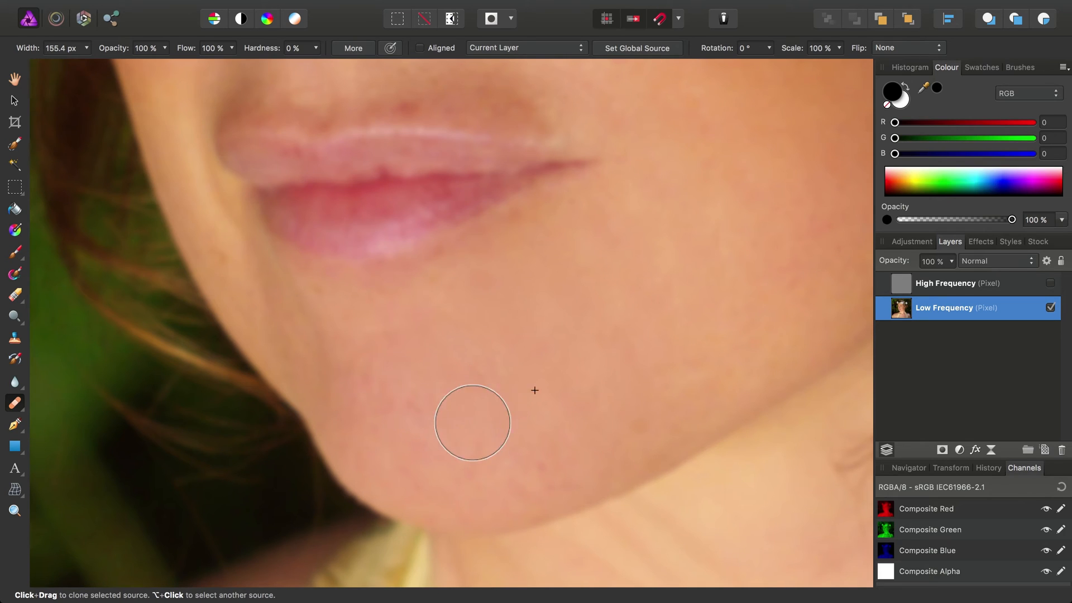
scroll(down, 3)
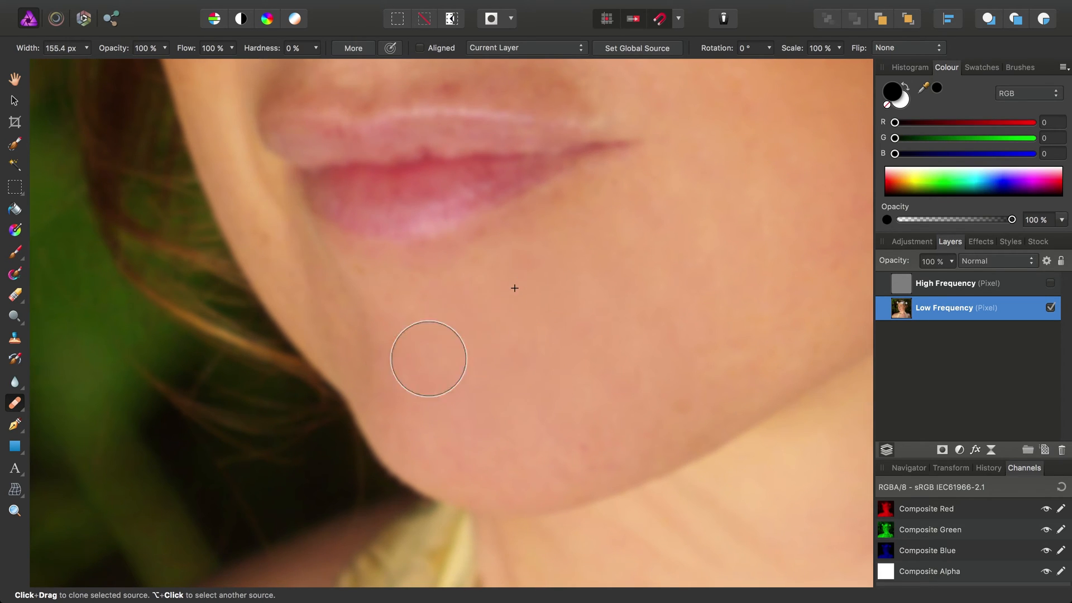
mouse_move(582, 383)
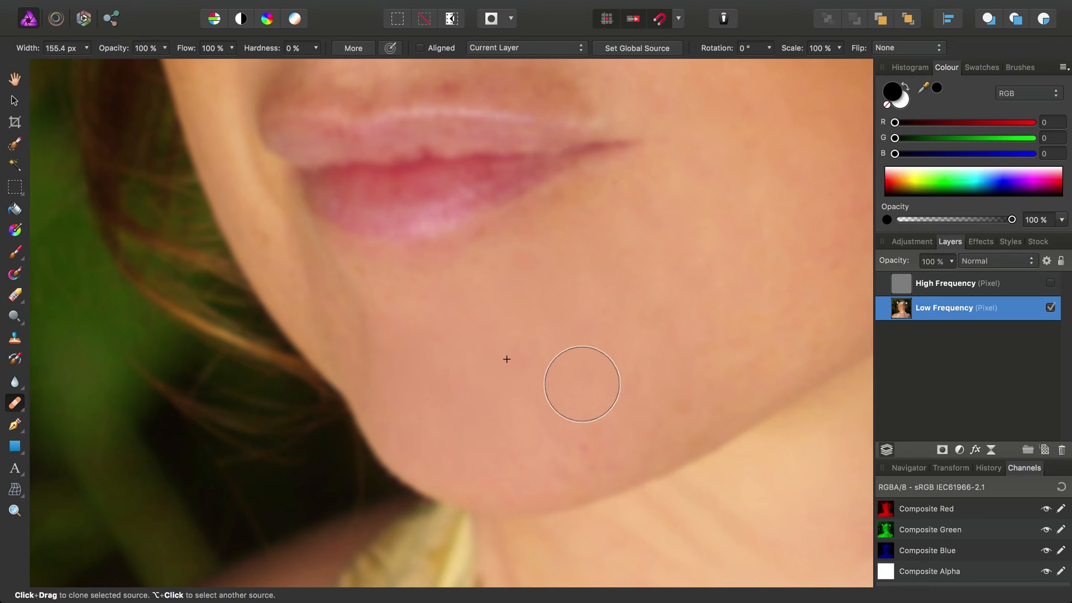
mouse_move(580, 422)
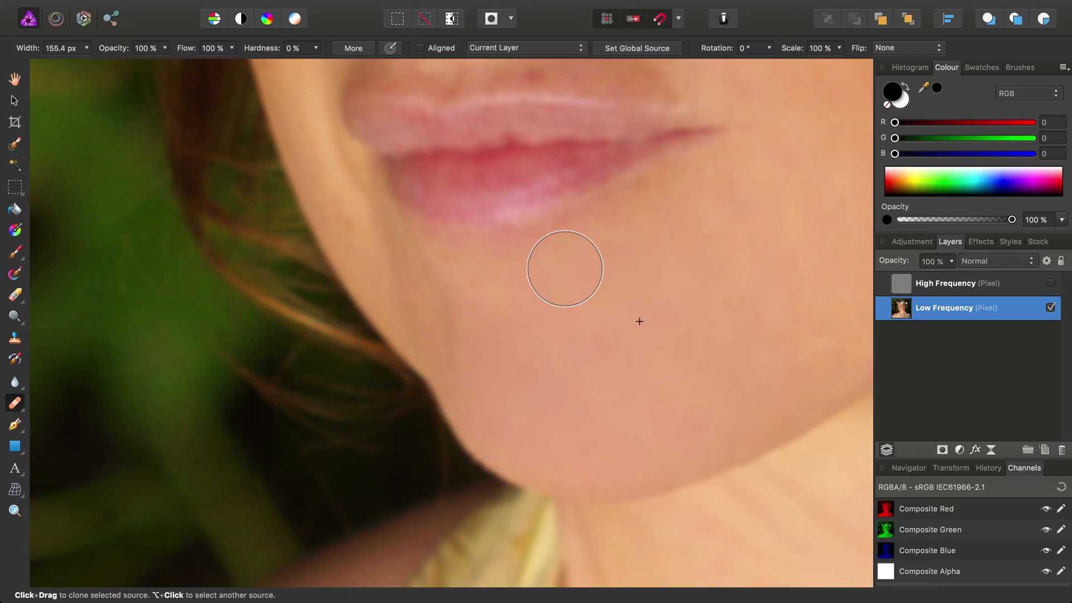
mouse_move(637, 297)
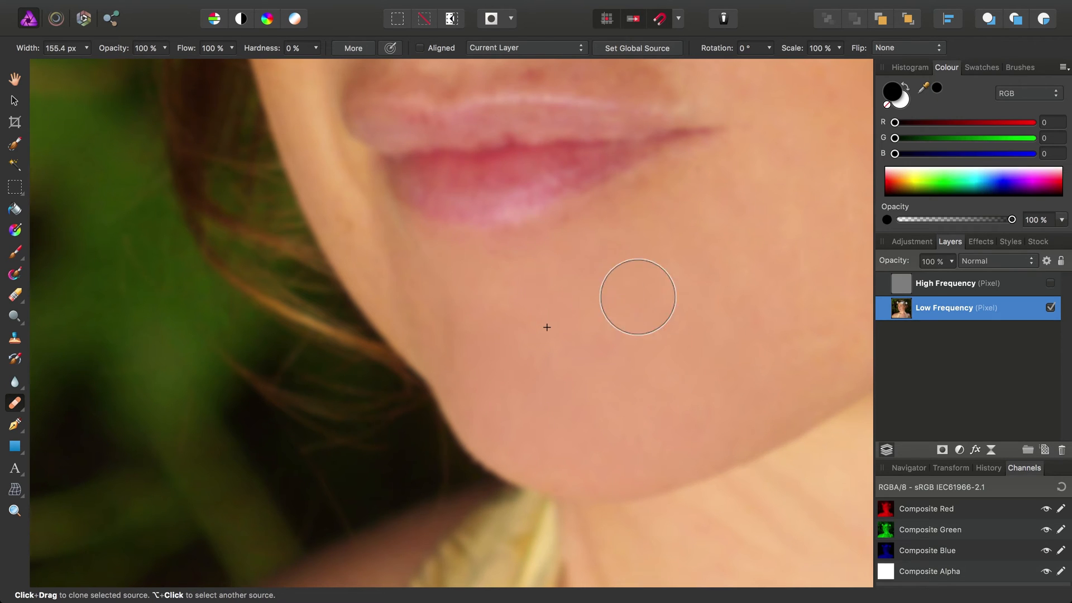
scroll(down, 3)
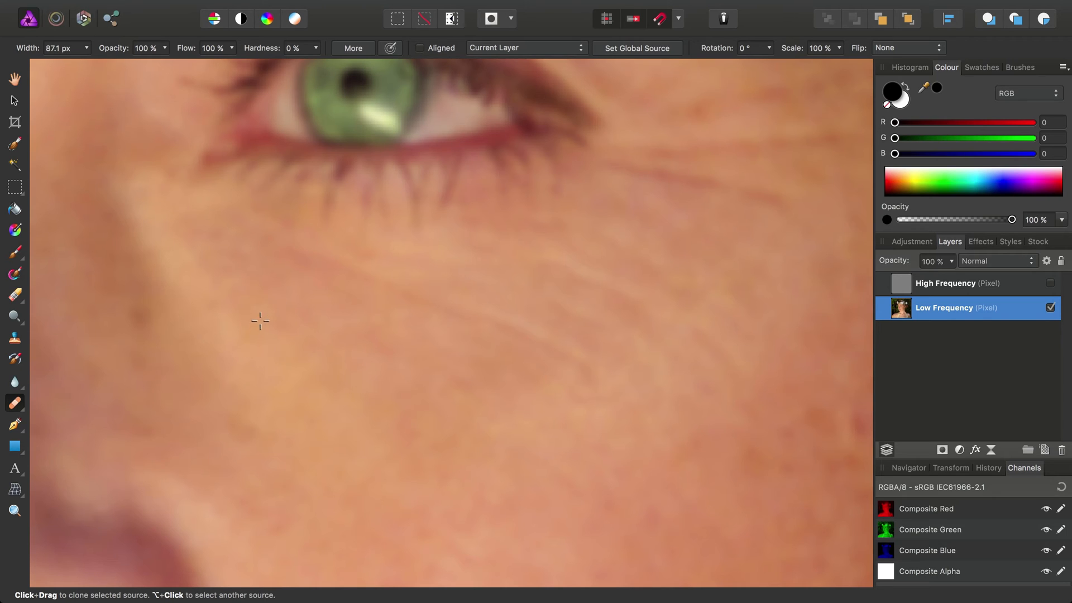
mouse_move(385, 356)
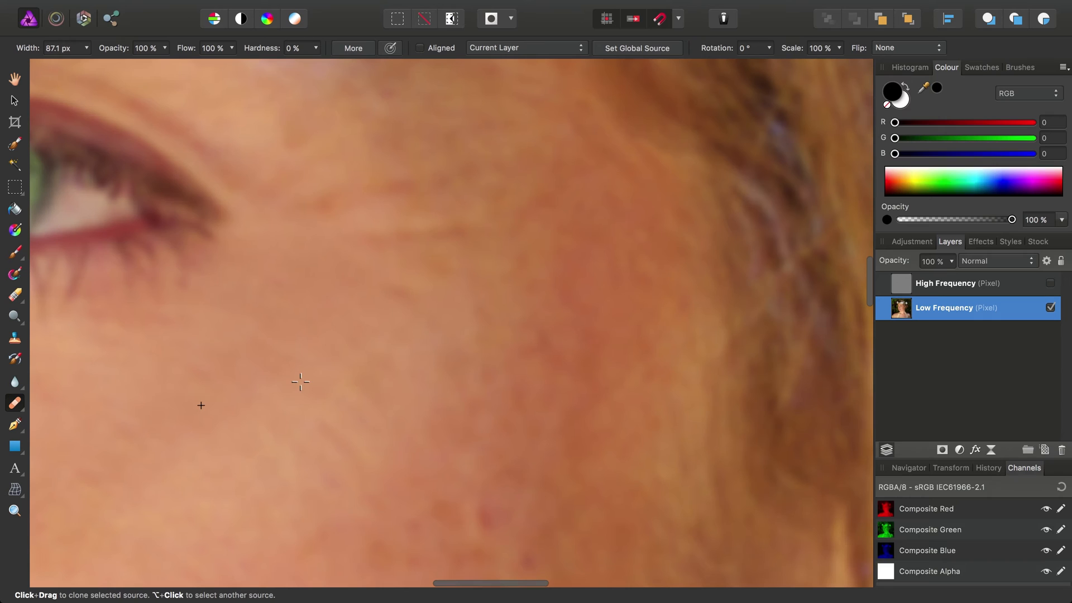
mouse_move(299, 382)
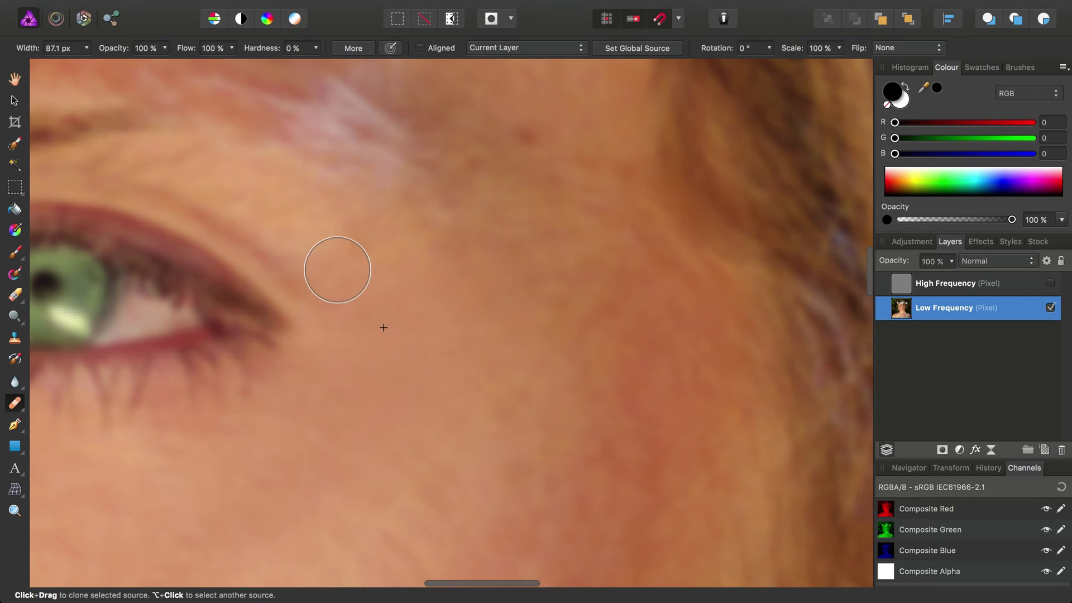
mouse_move(382, 327)
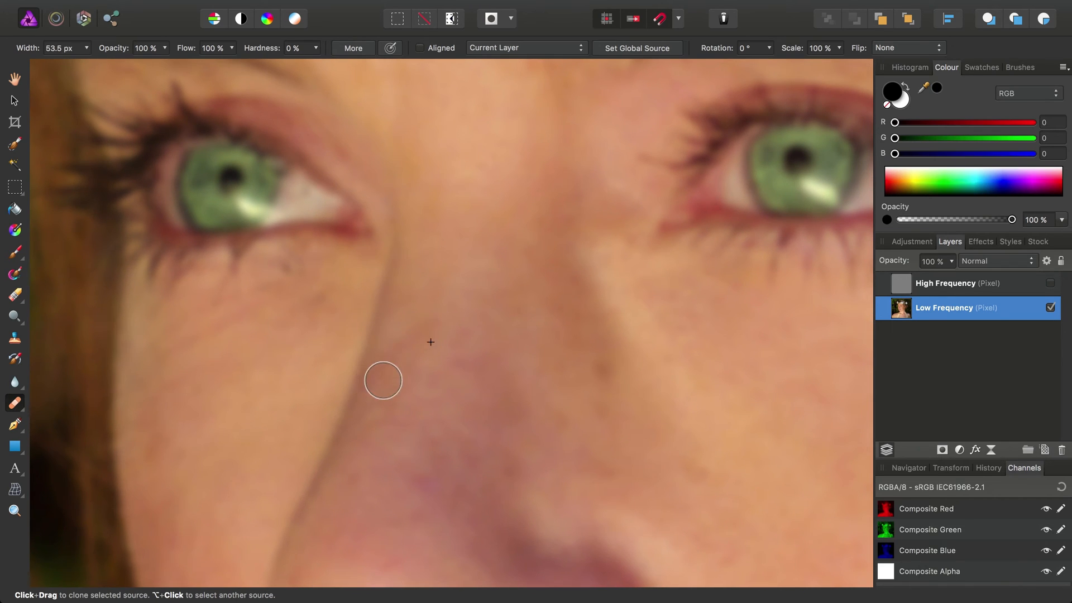
mouse_move(444, 328)
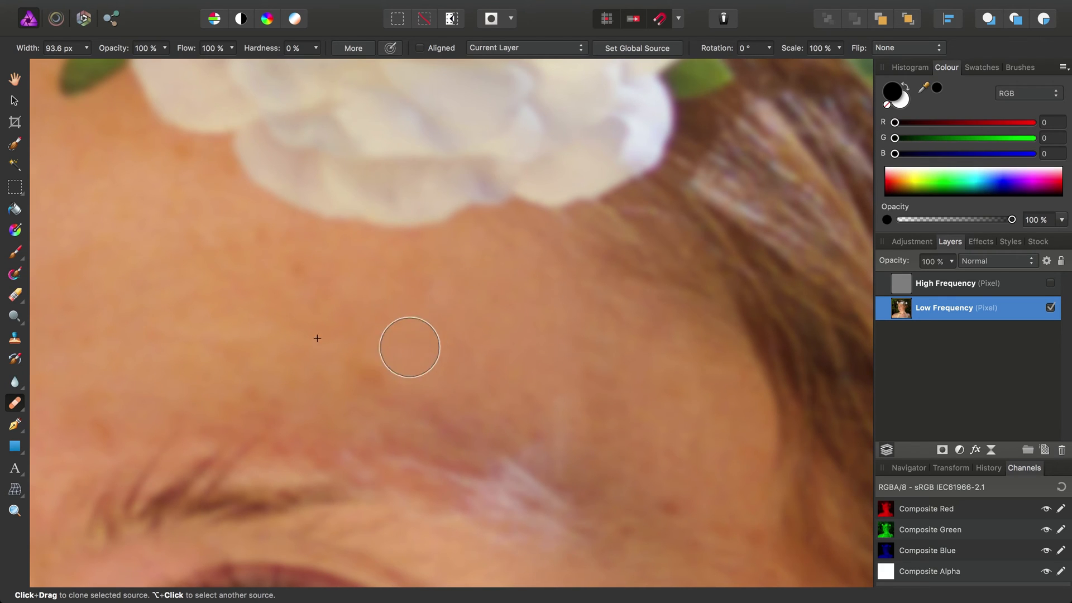
mouse_move(422, 286)
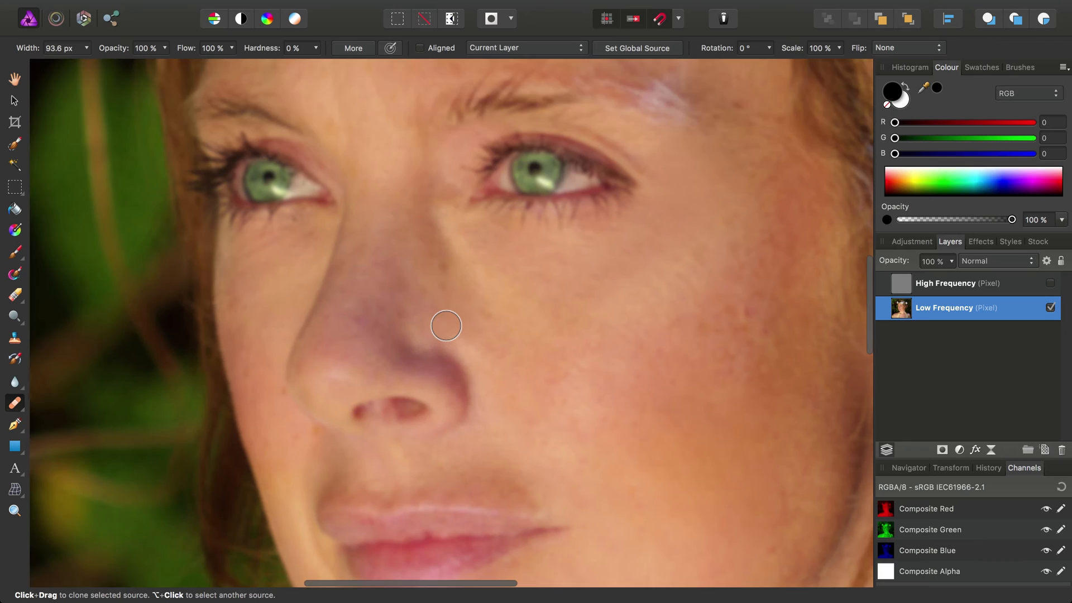
Heal tonal patches under the eyes, on the forehead, nose and cheek, then switch to the Move tool
scroll(down, 3)
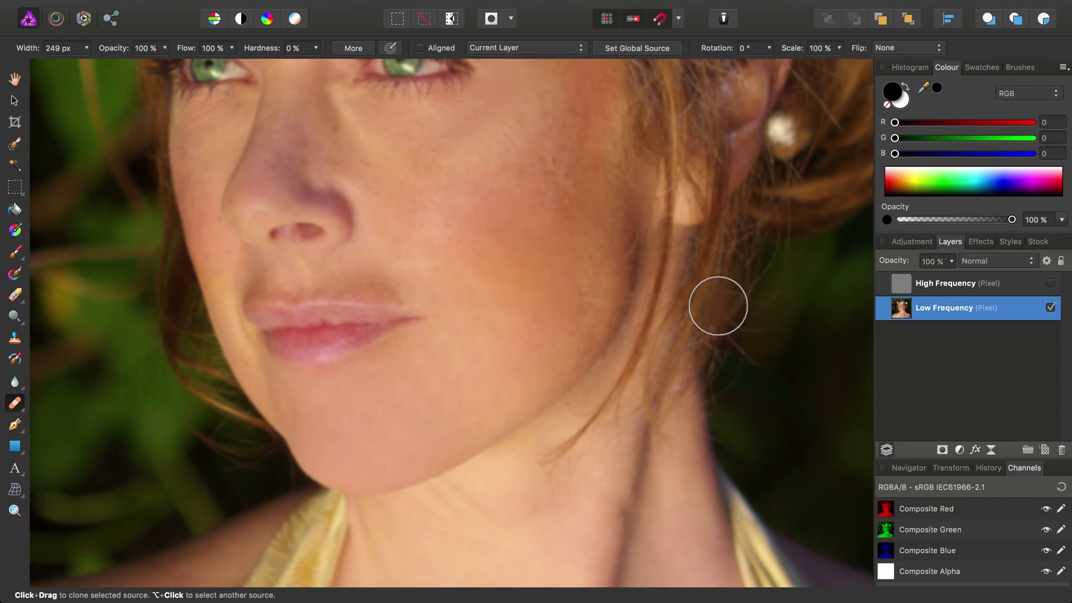
mouse_move(483, 242)
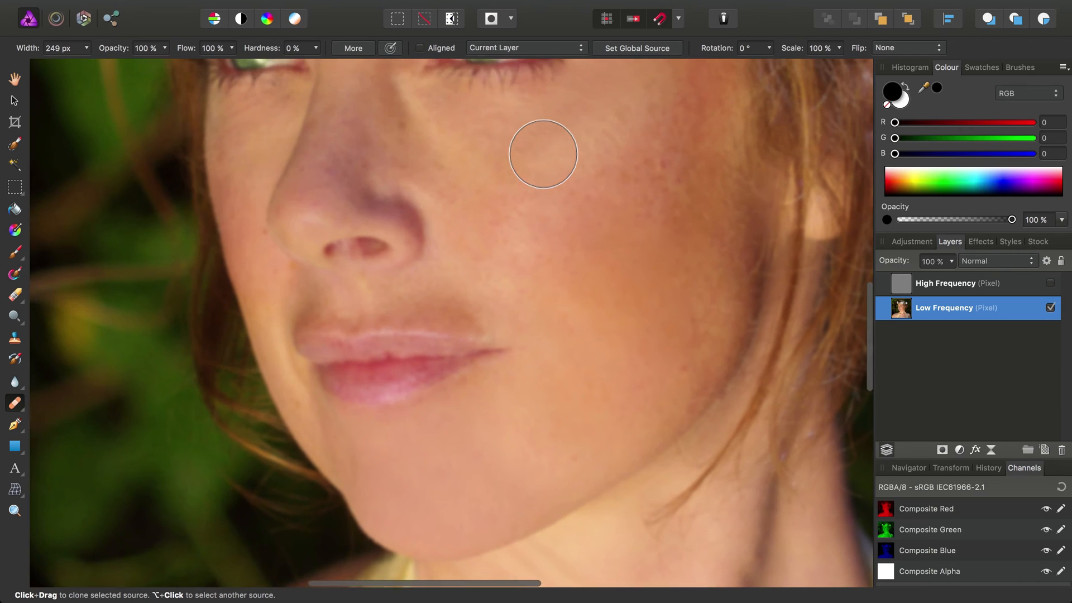
click(14, 79)
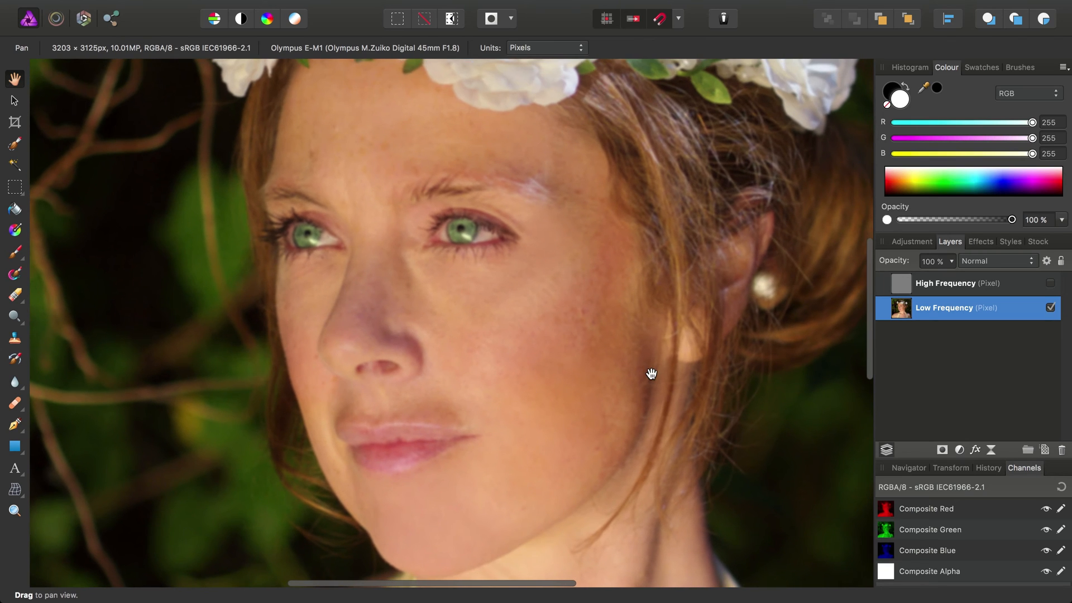
Select the High Frequency layer and turn its visibility back on
click(945, 283)
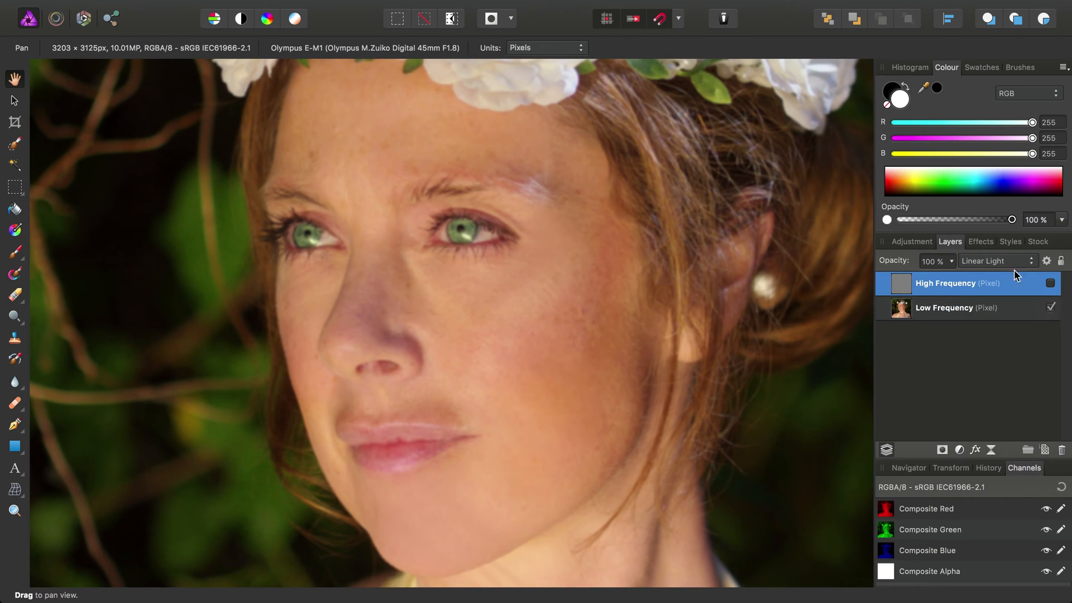
click(1051, 283)
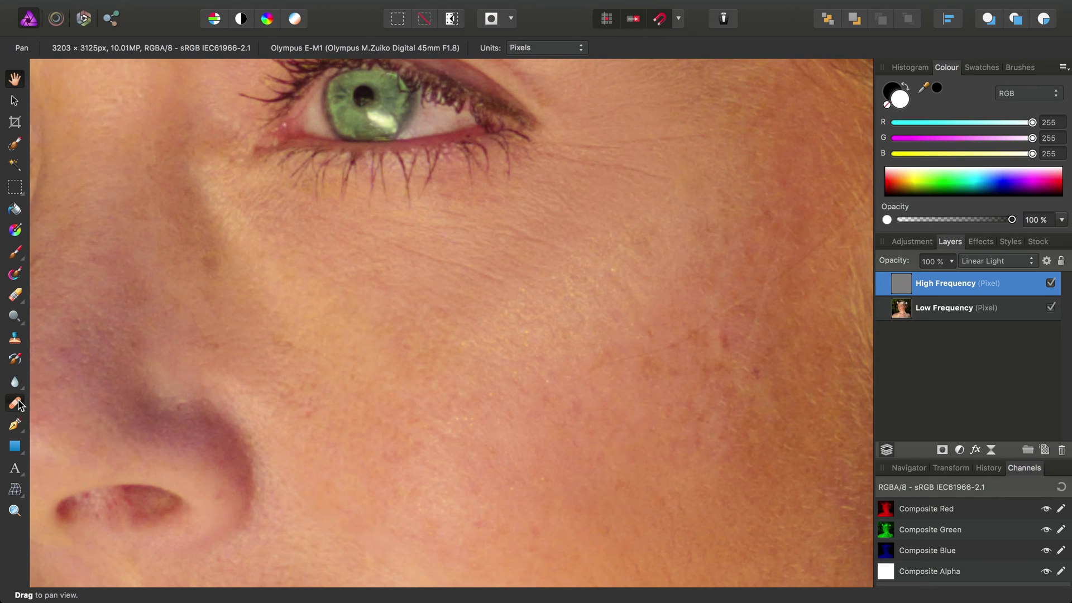
With the Healing Brush, remove fine lines and marks around the mouth and chin
click(14, 403)
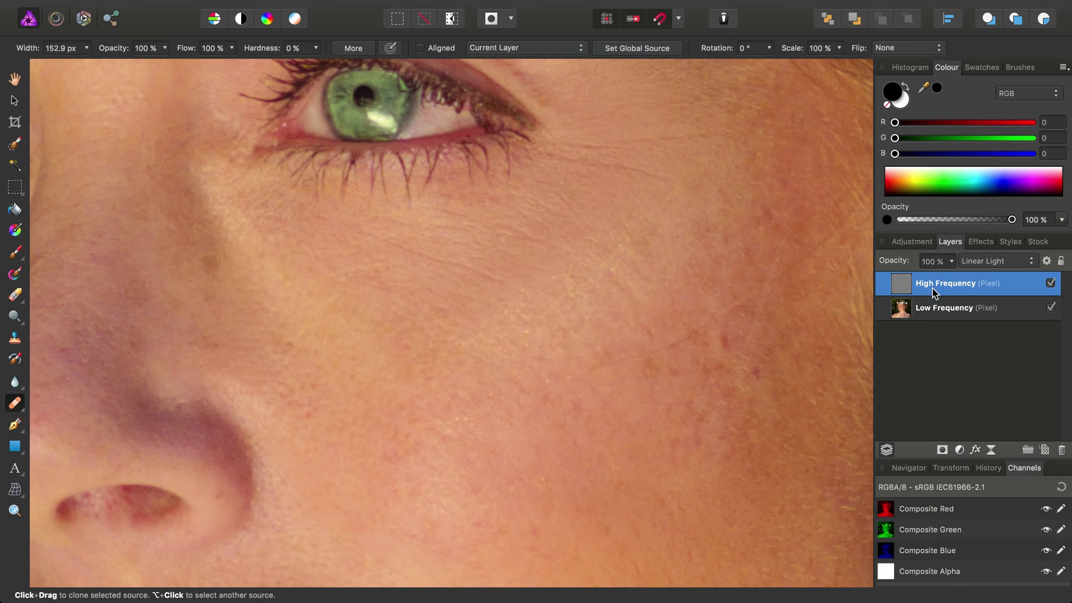
mouse_move(323, 188)
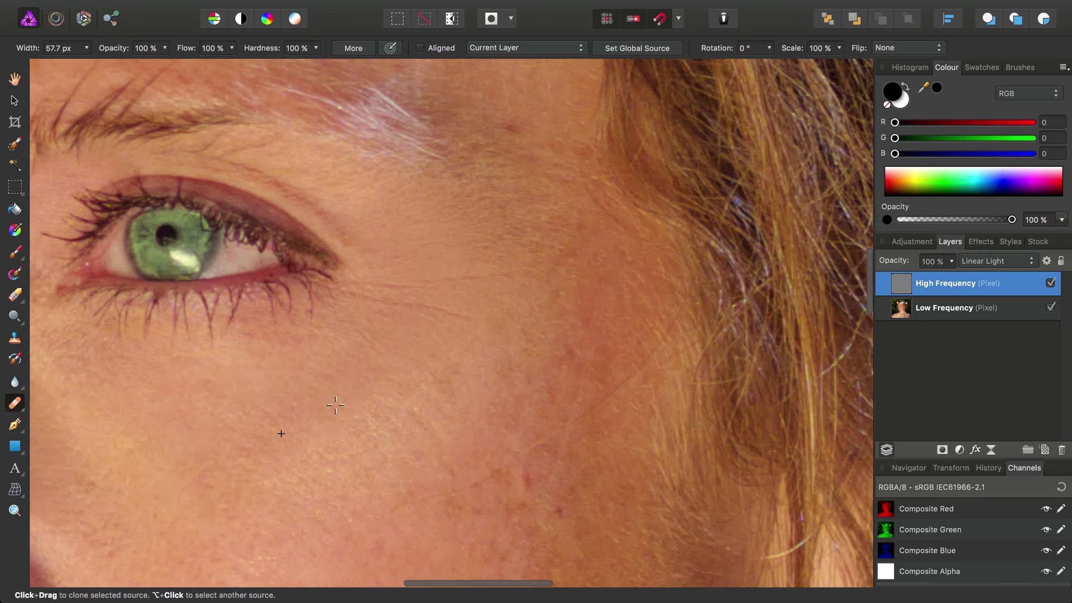
mouse_move(526, 293)
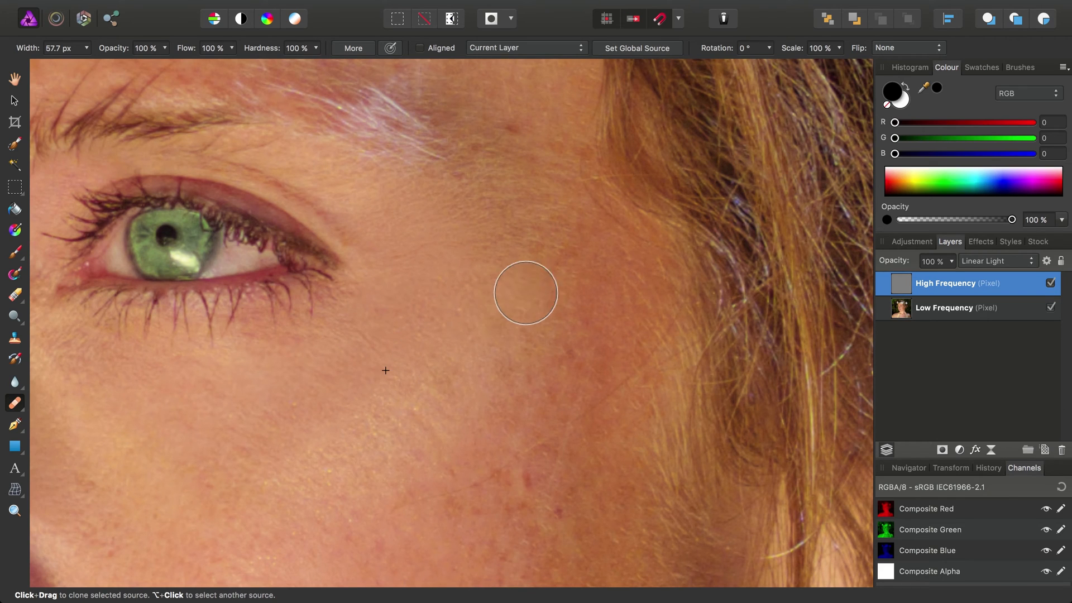
scroll(down, 3)
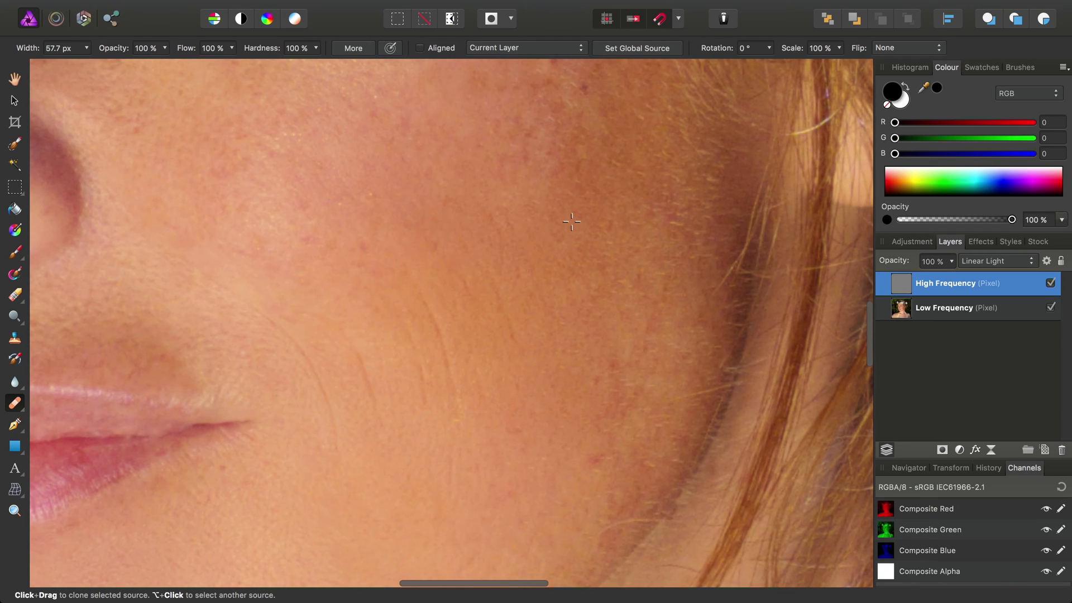
mouse_move(488, 274)
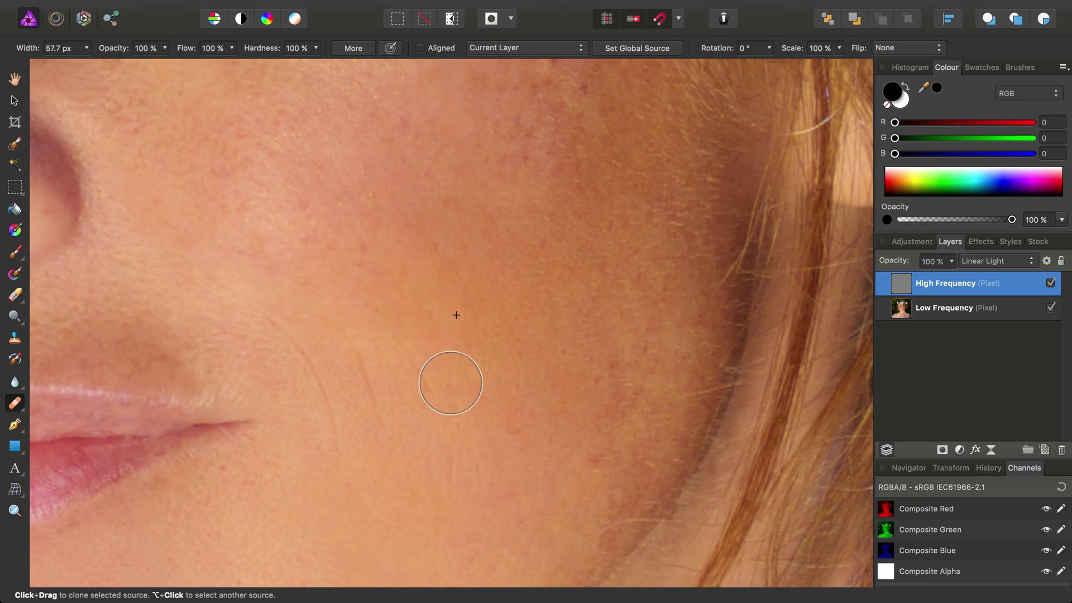
mouse_move(545, 350)
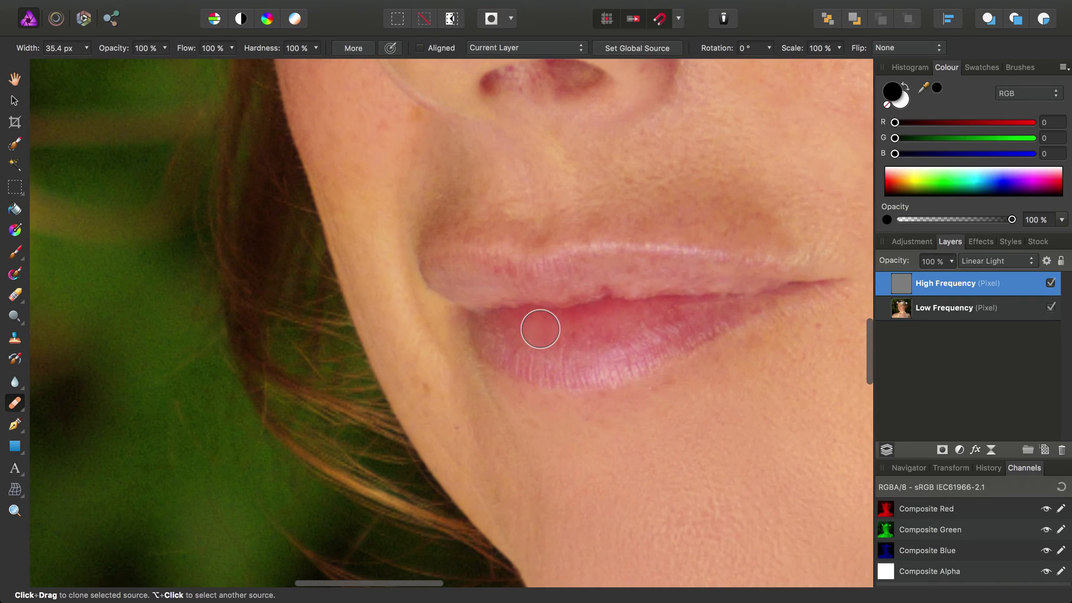
mouse_move(418, 376)
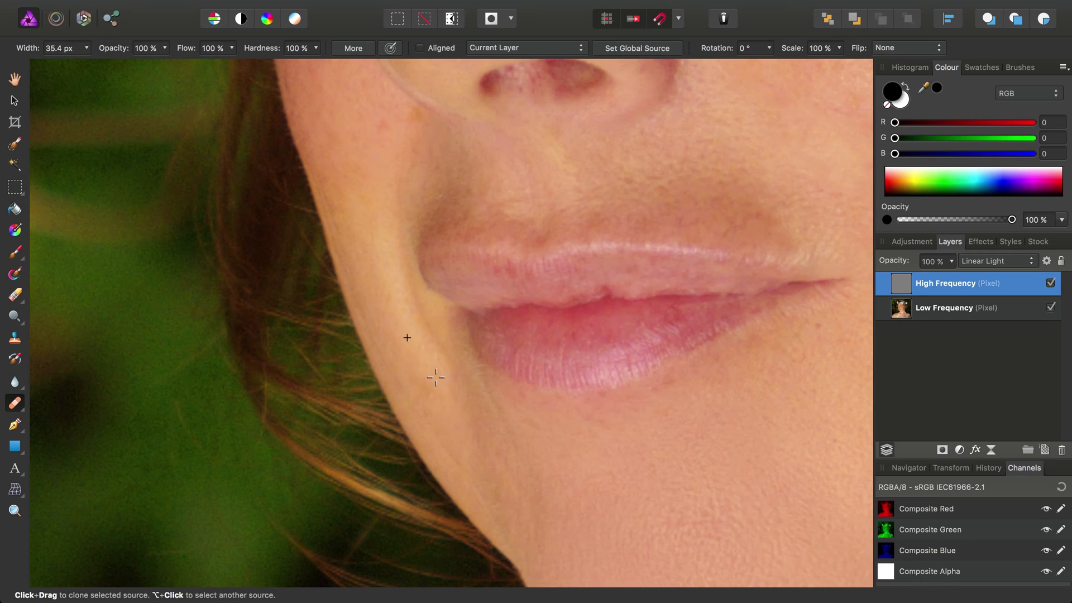
mouse_move(460, 468)
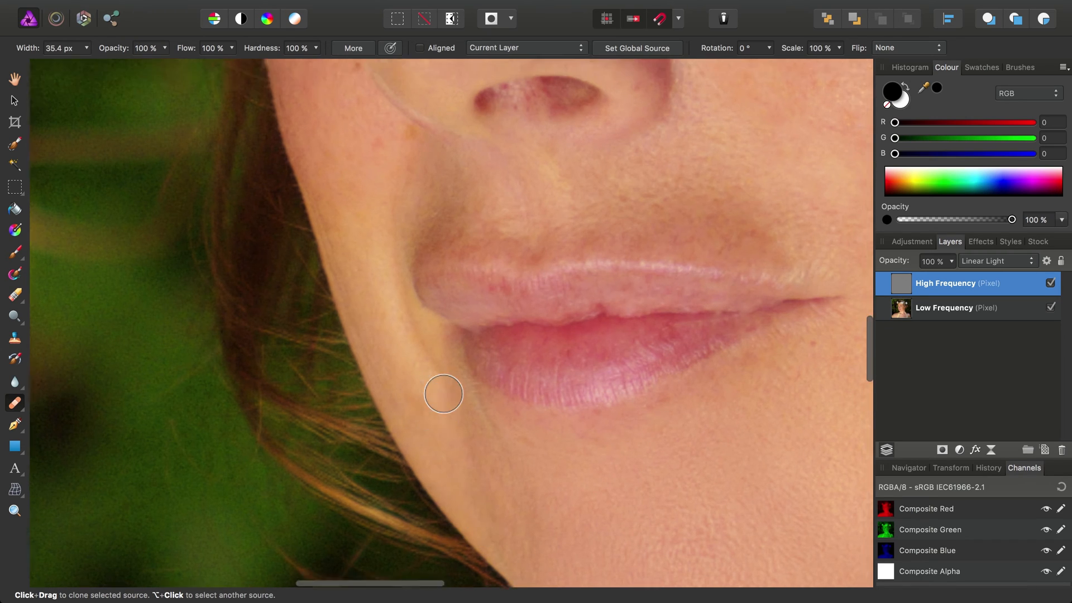
scroll(up, 3)
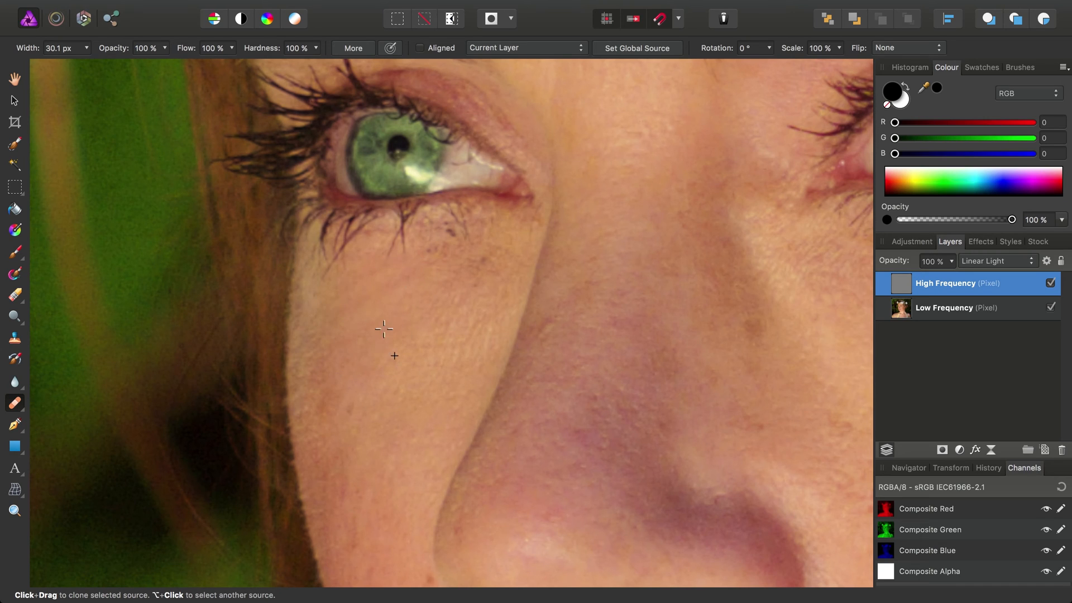
mouse_move(471, 255)
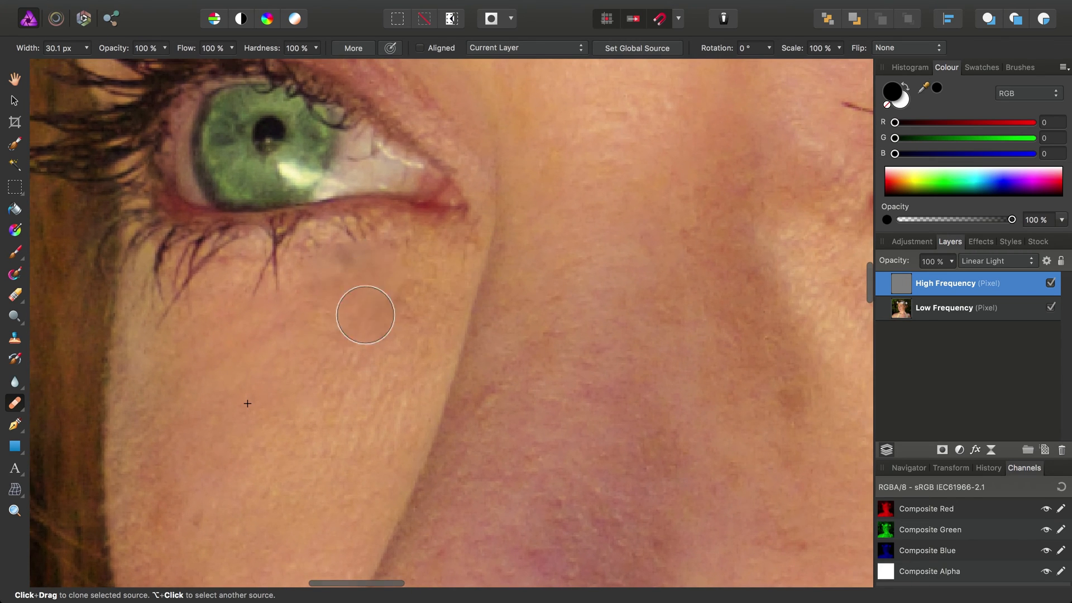
mouse_move(370, 322)
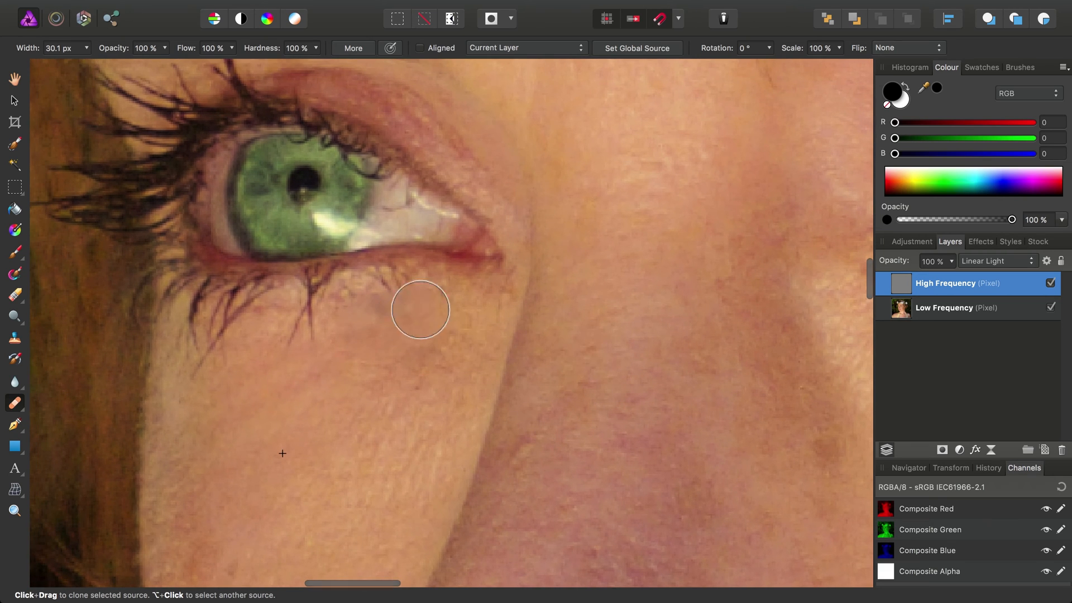
Heal the under-eye wrinkles and dark marks beside the nose from clean skin
click(165, 7)
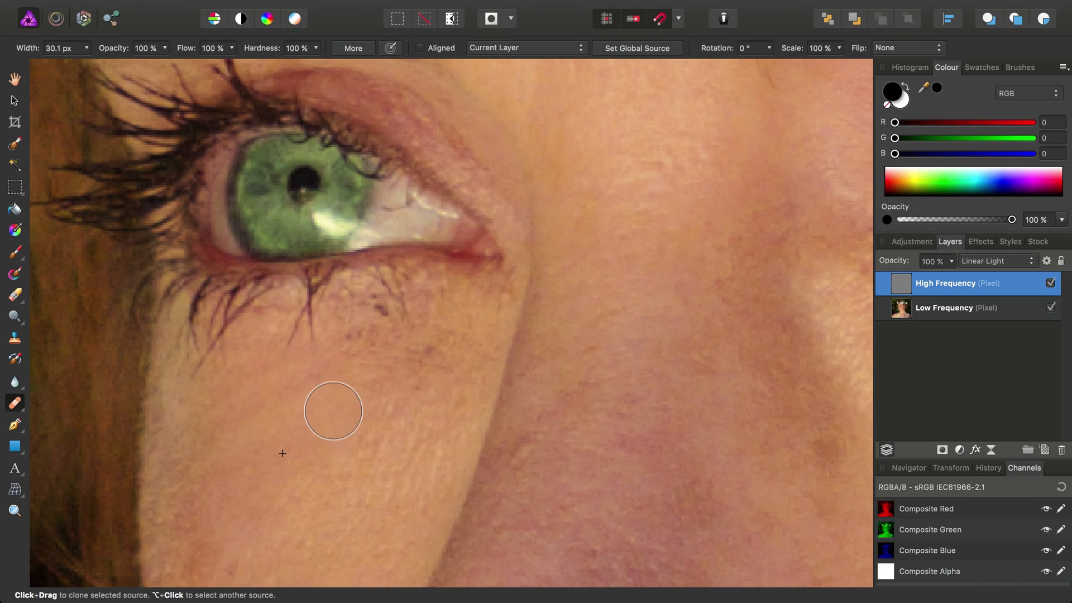
mouse_move(449, 379)
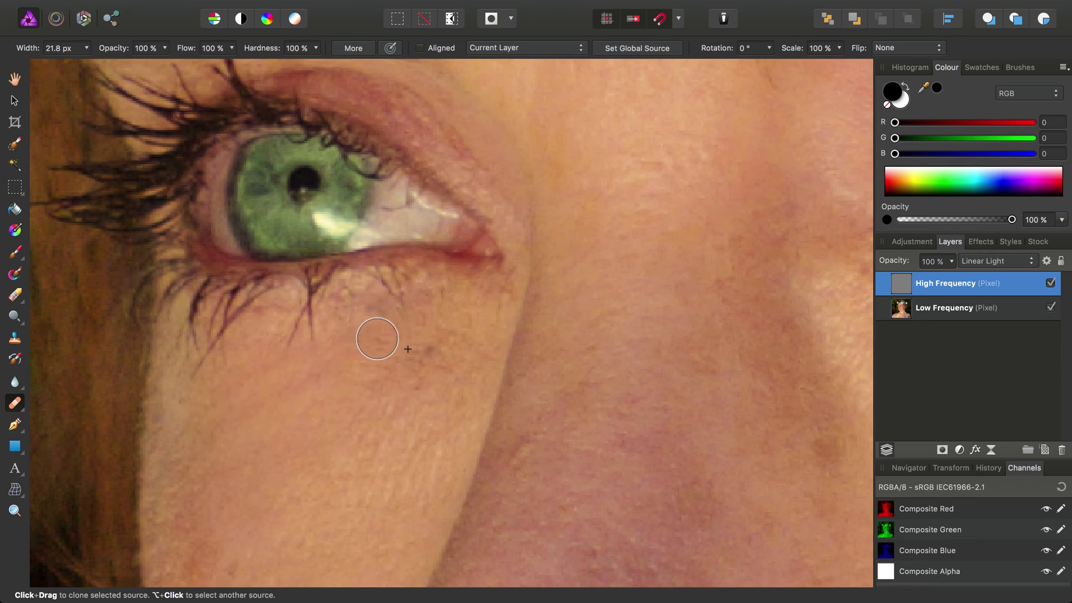
mouse_move(355, 328)
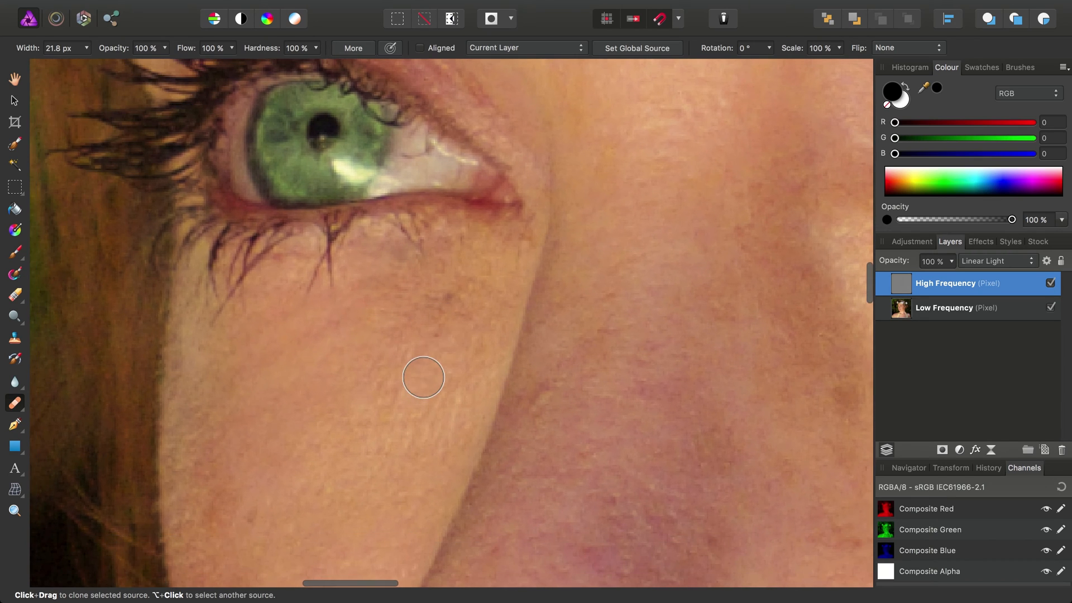
mouse_move(440, 321)
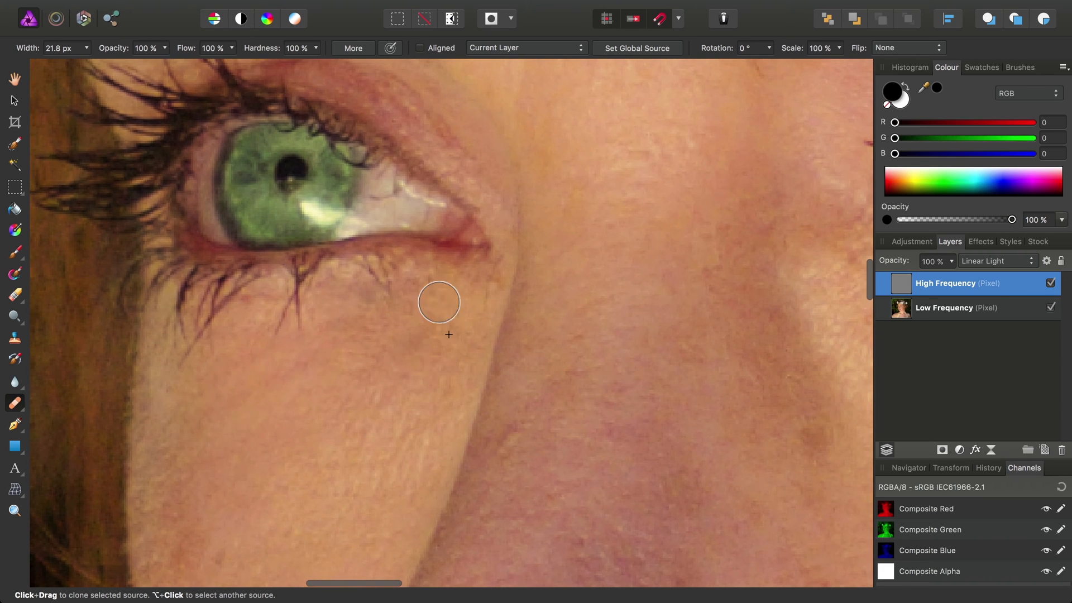
mouse_move(394, 412)
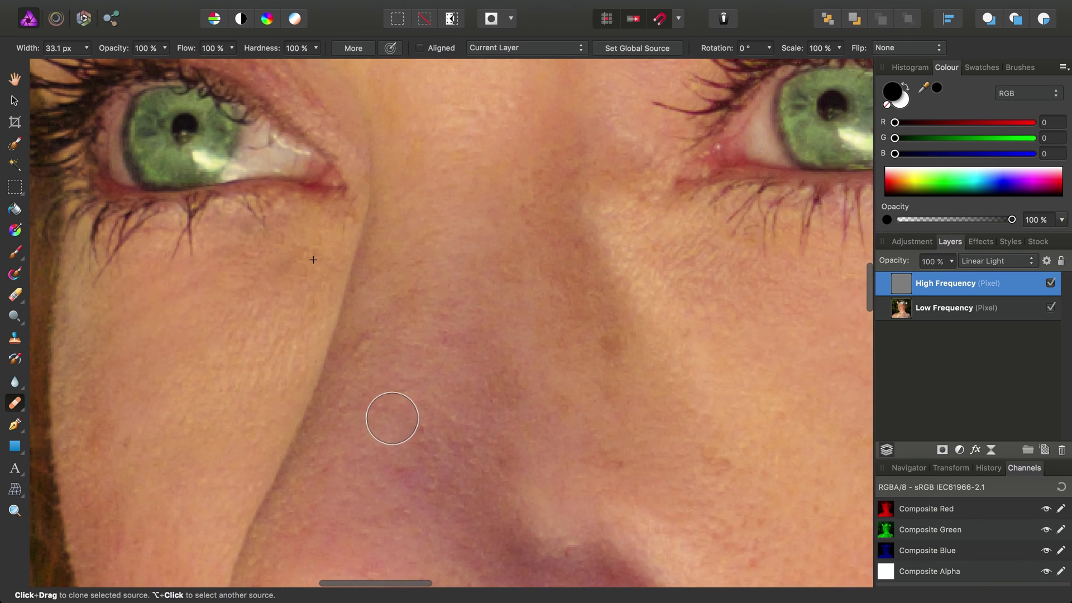
mouse_move(364, 358)
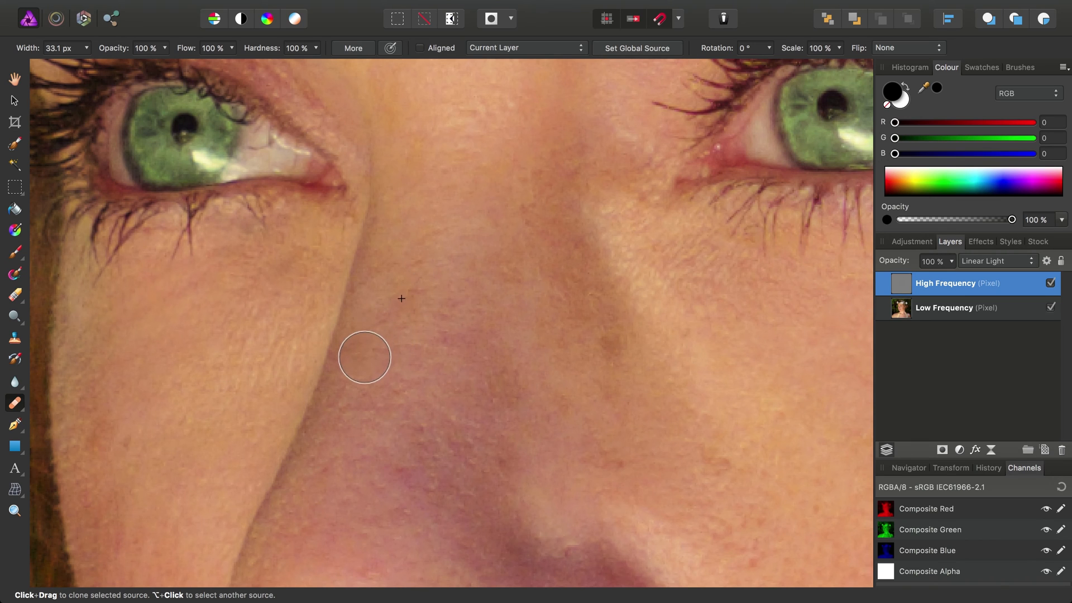
scroll(down, 3)
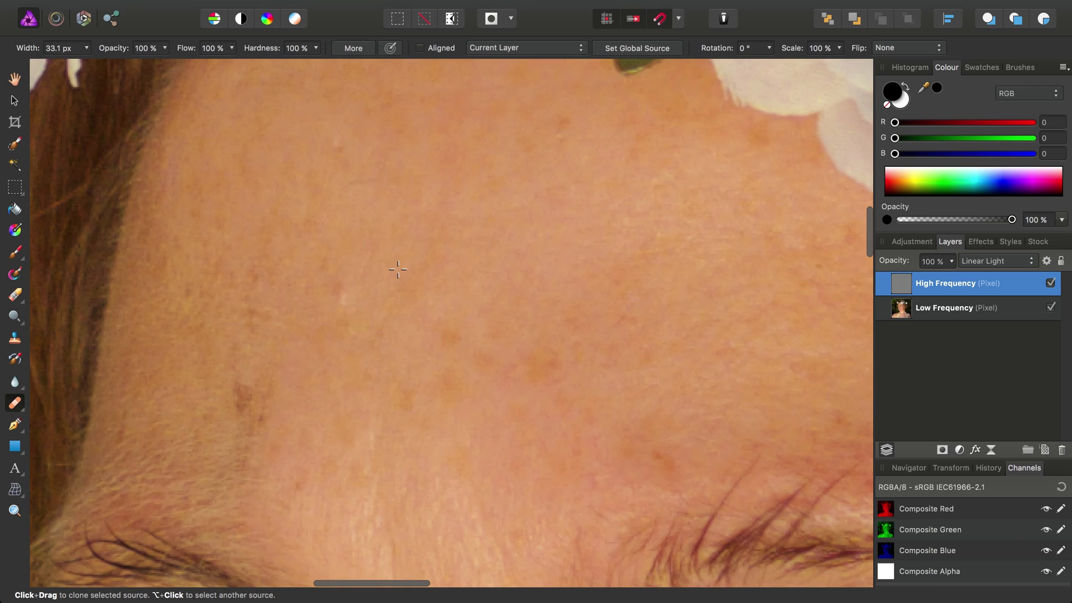
mouse_move(388, 191)
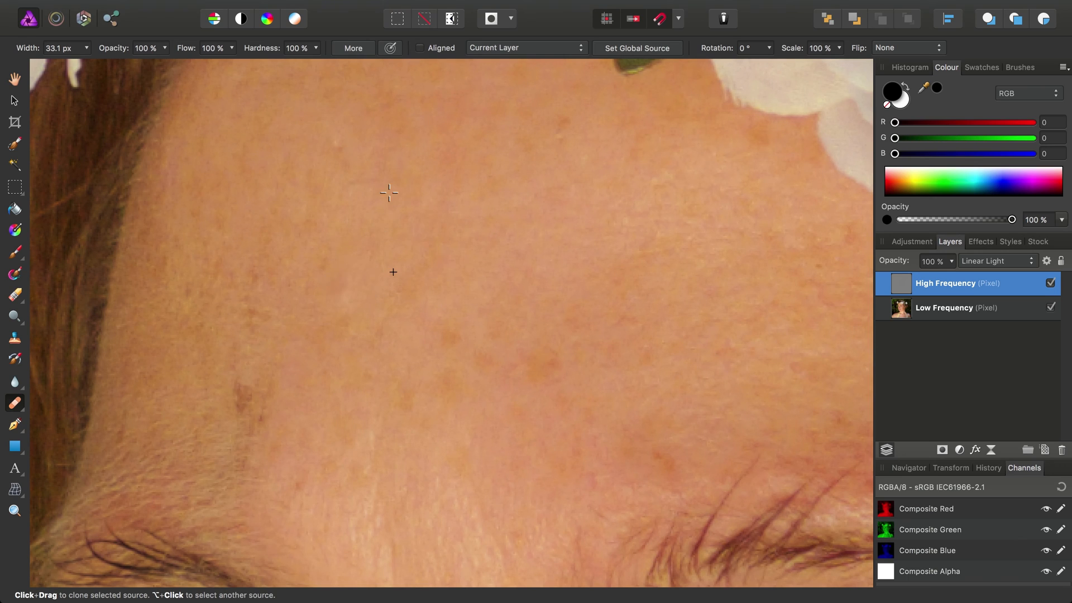
mouse_move(447, 229)
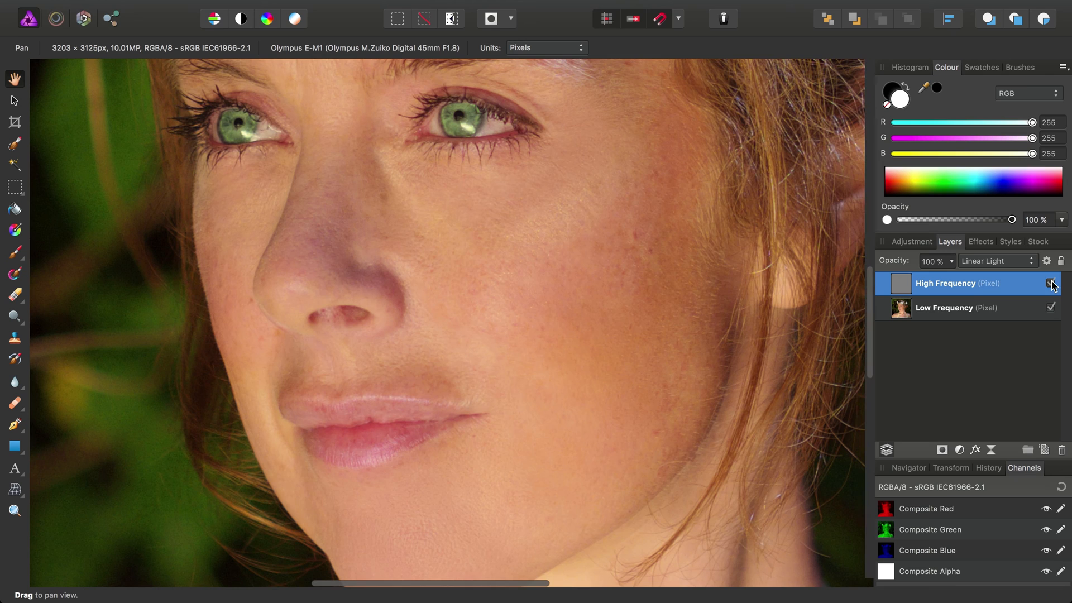
click(1052, 283)
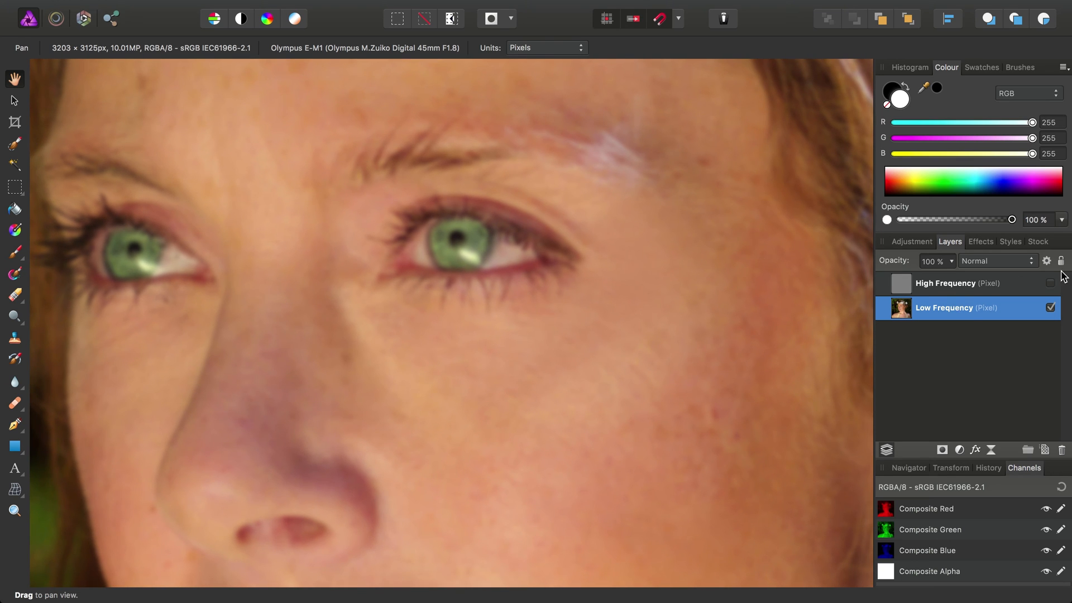
click(957, 283)
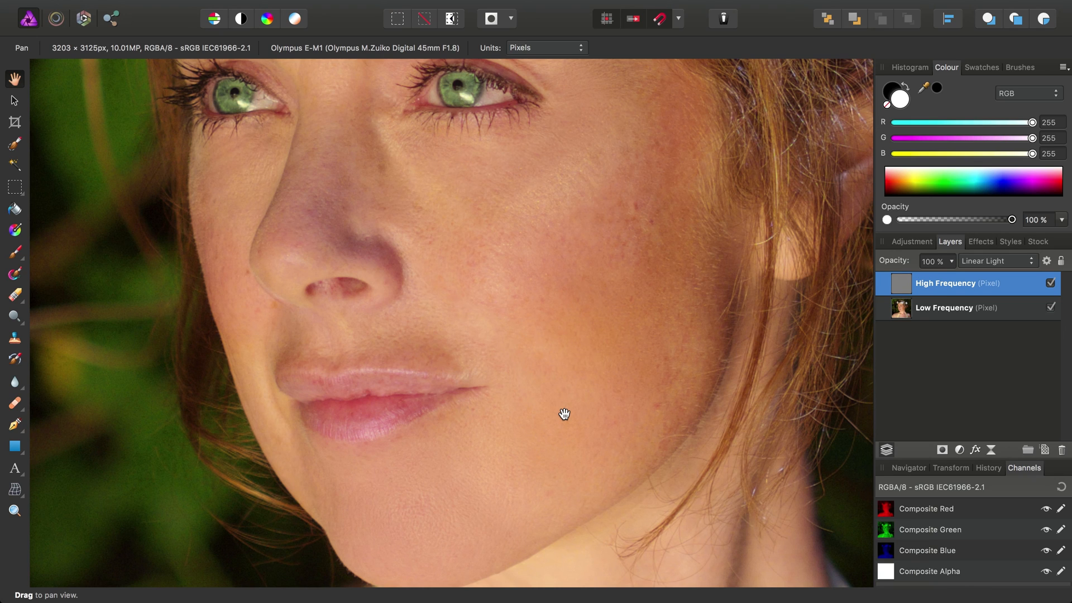
mouse_move(605, 407)
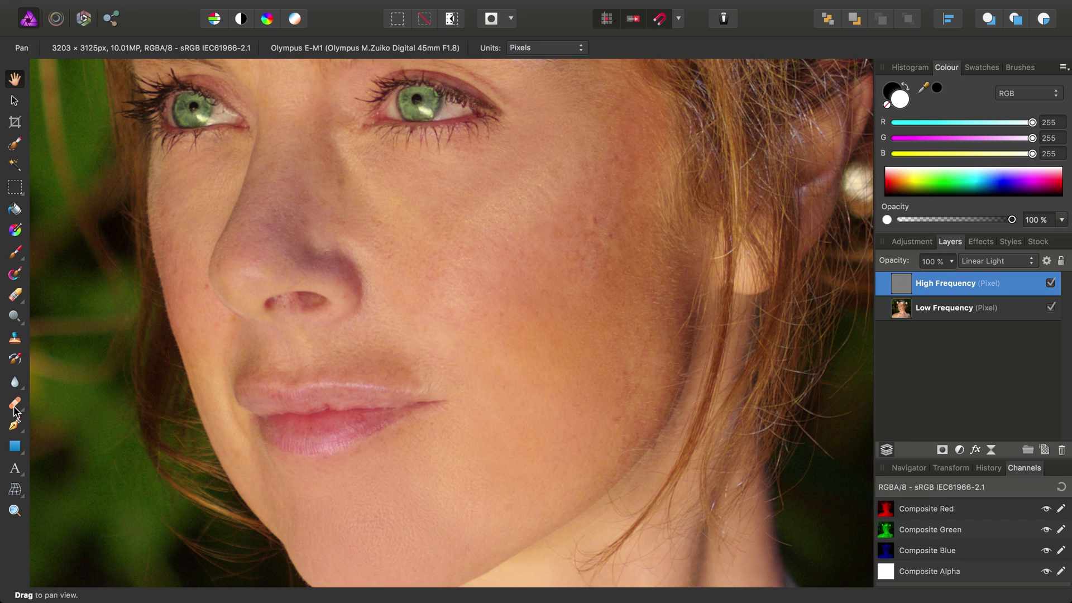
Inpaint cheek blemishes, then clone clean skin over a spot beside the nose
click(13, 403)
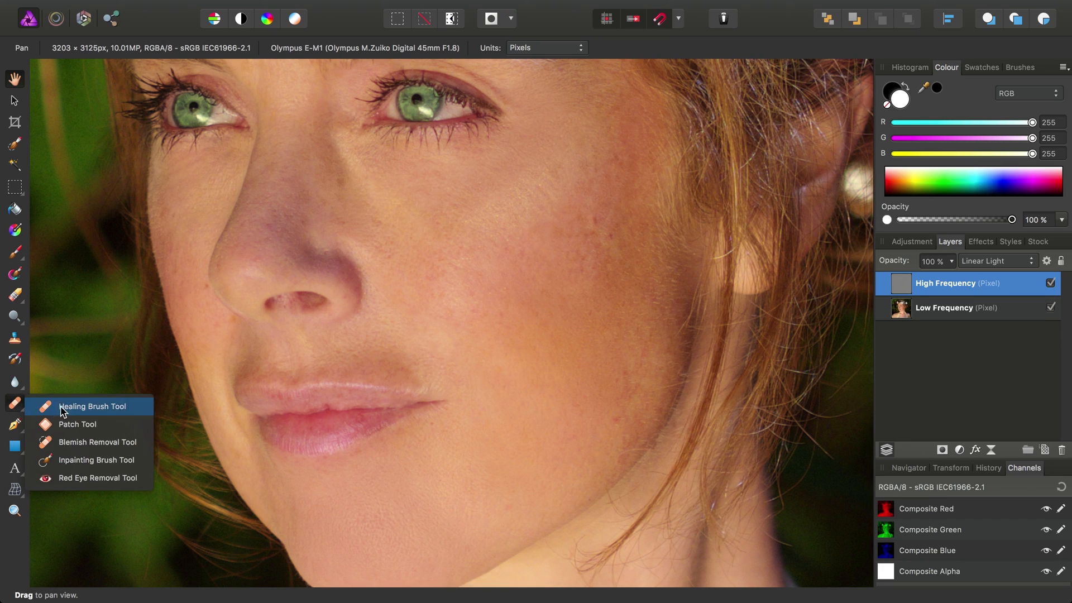
mouse_move(78, 442)
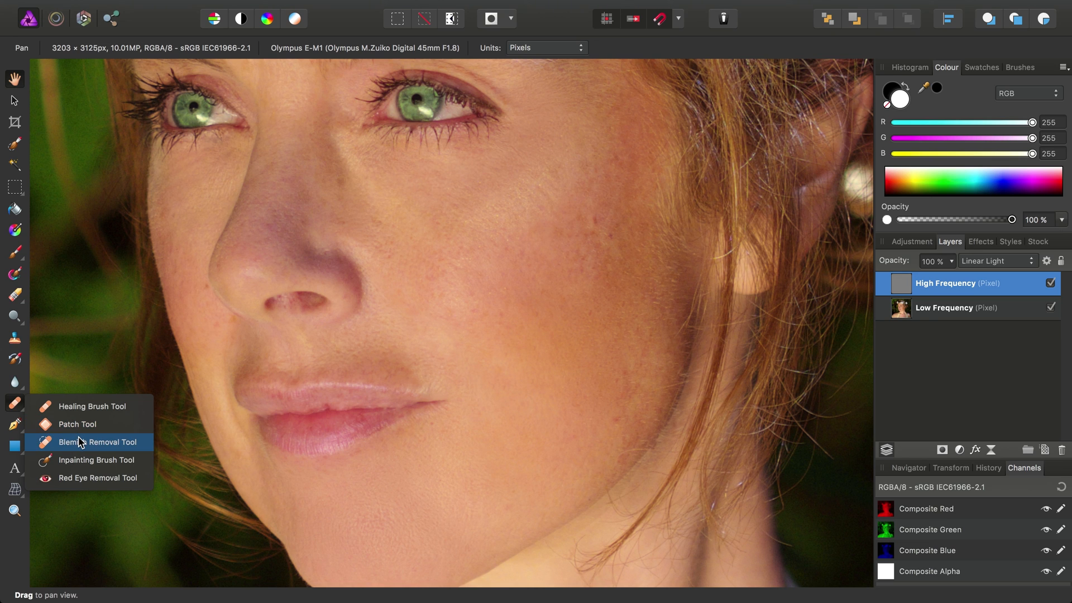
mouse_move(78, 459)
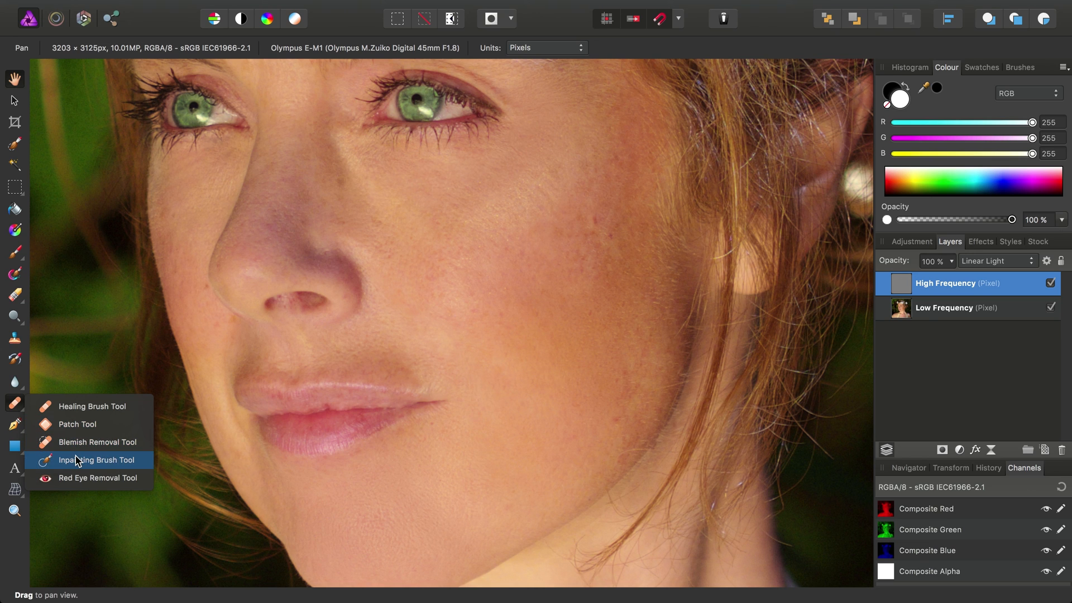
click(96, 459)
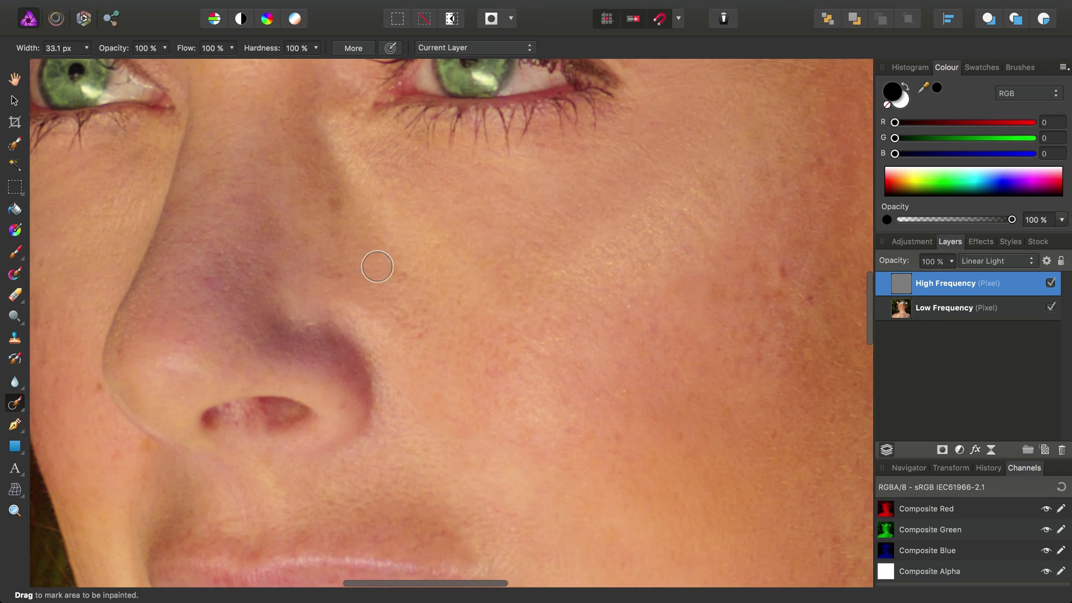
mouse_move(559, 301)
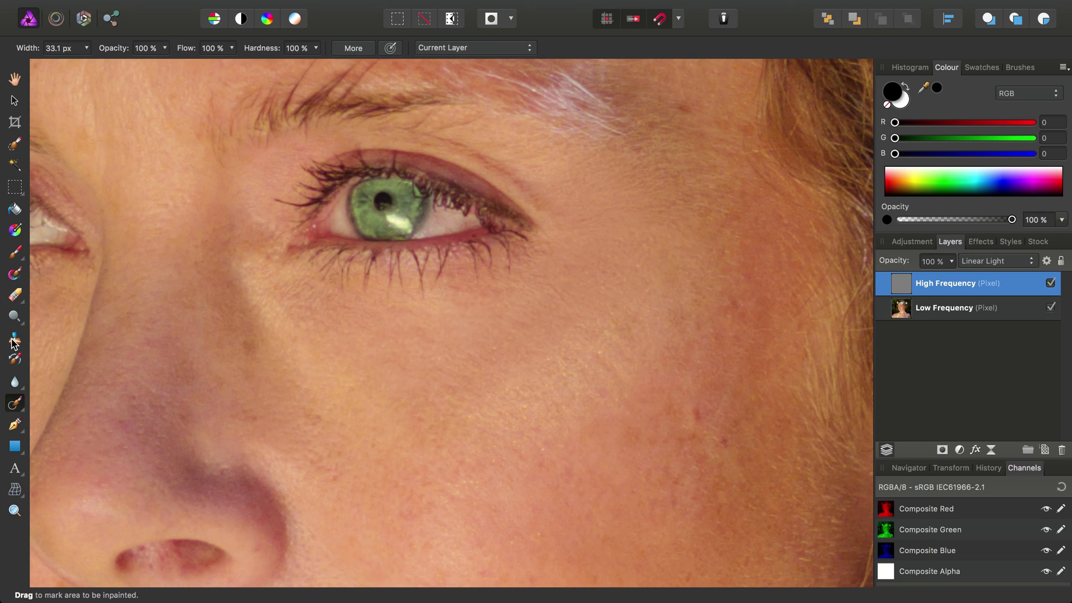
click(14, 338)
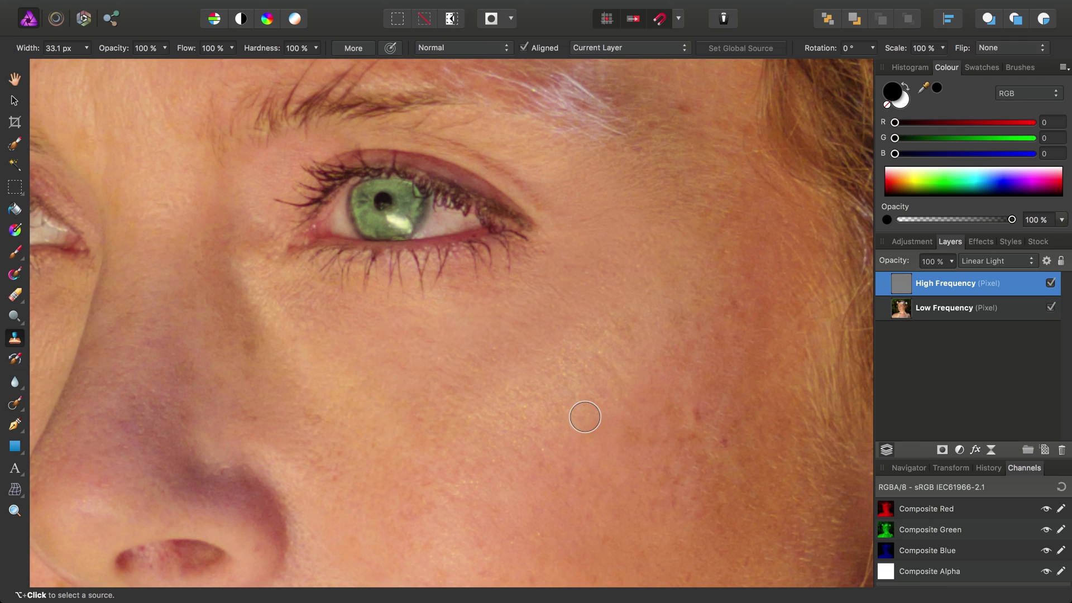
mouse_move(417, 377)
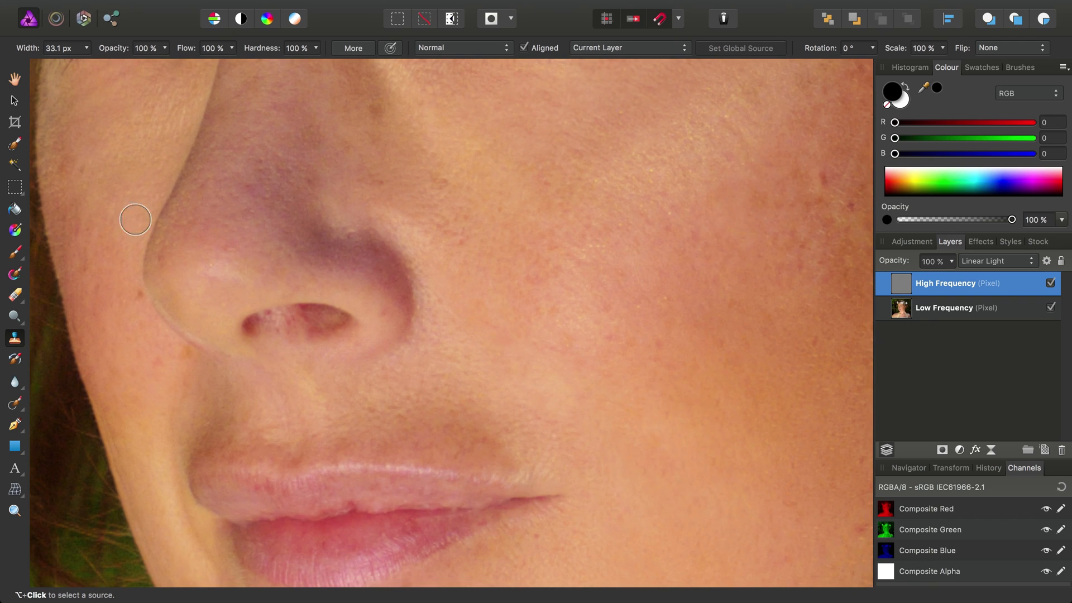
click(13, 78)
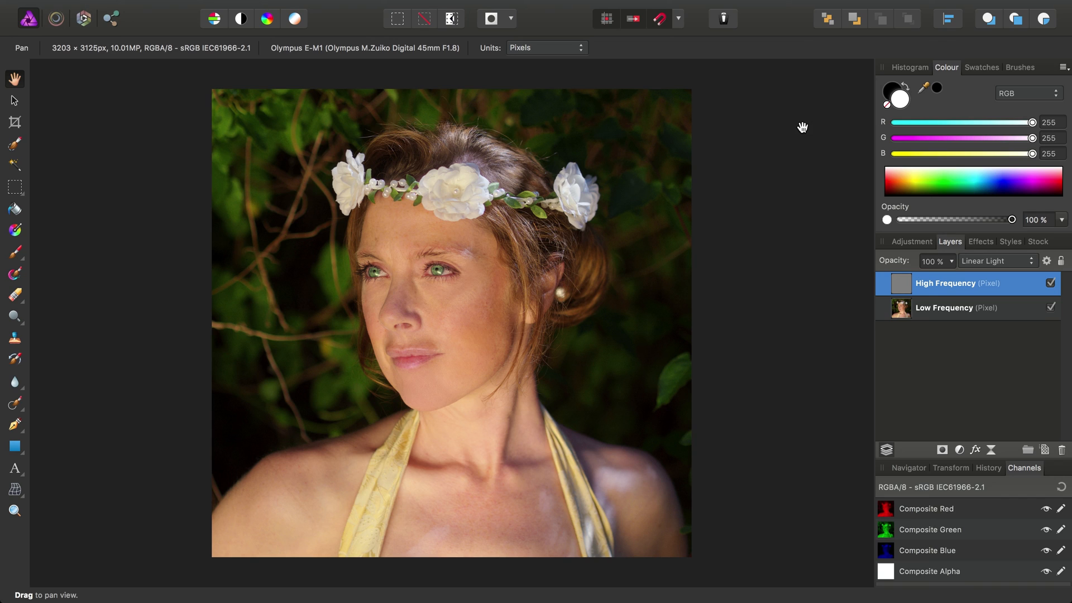
mouse_move(724, 286)
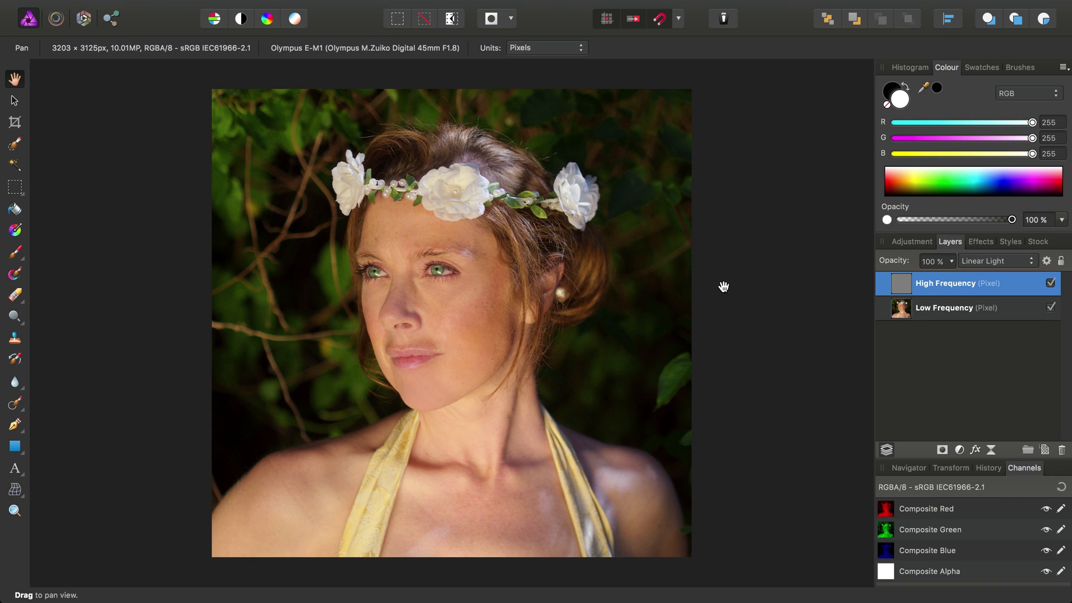
mouse_move(964, 323)
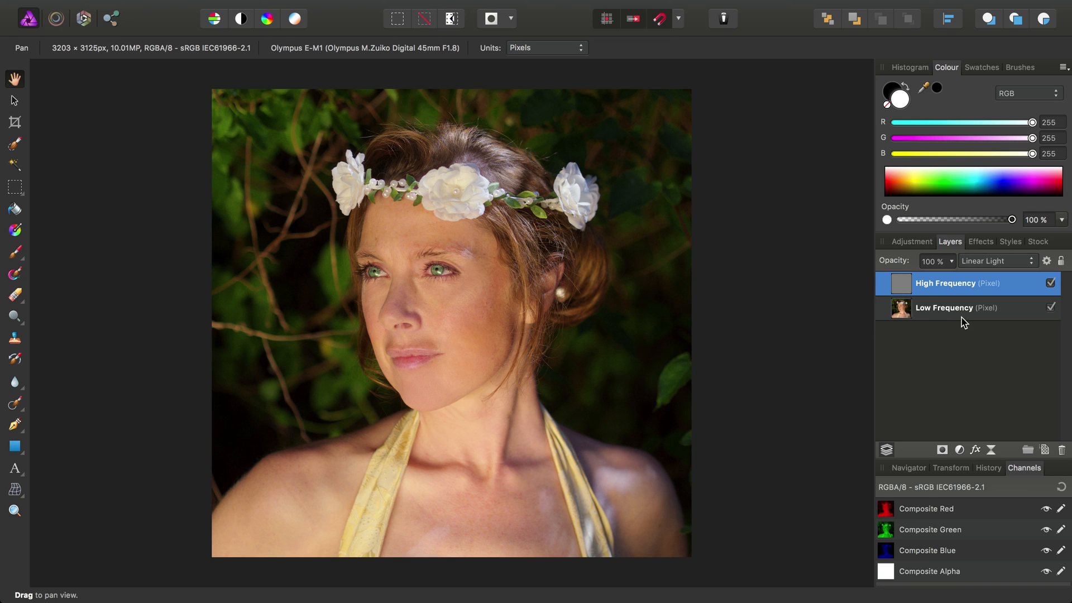